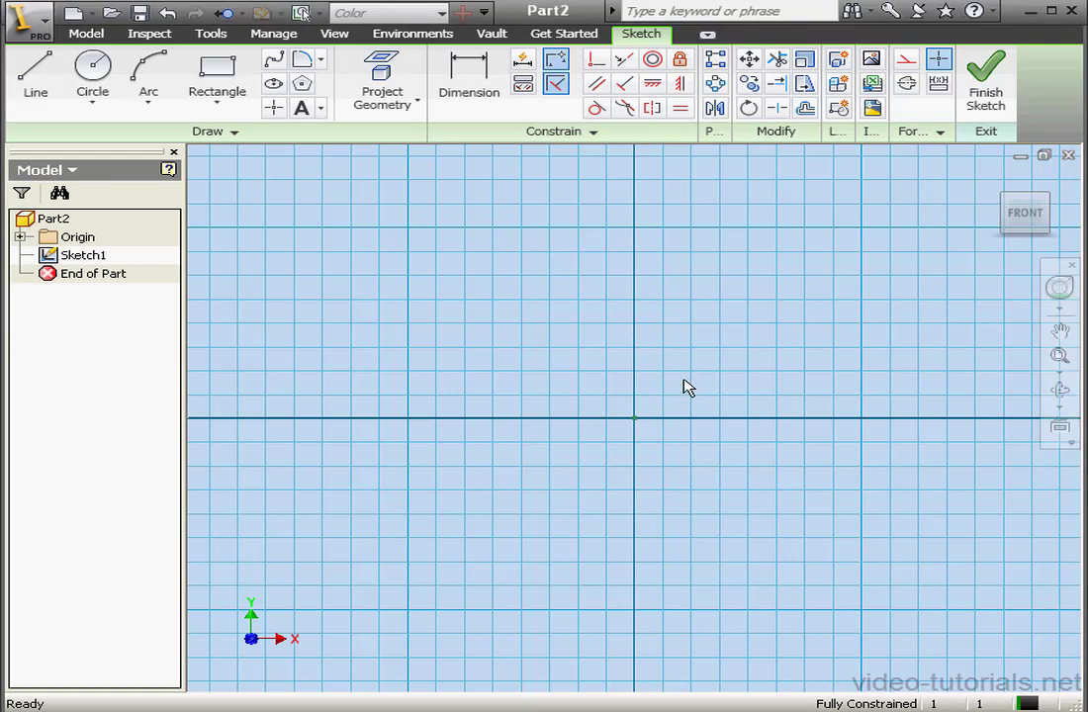
Step: Draw a square with the Rectangle tool and extrude it into a solid cube (Extrusion1)
click(218, 75)
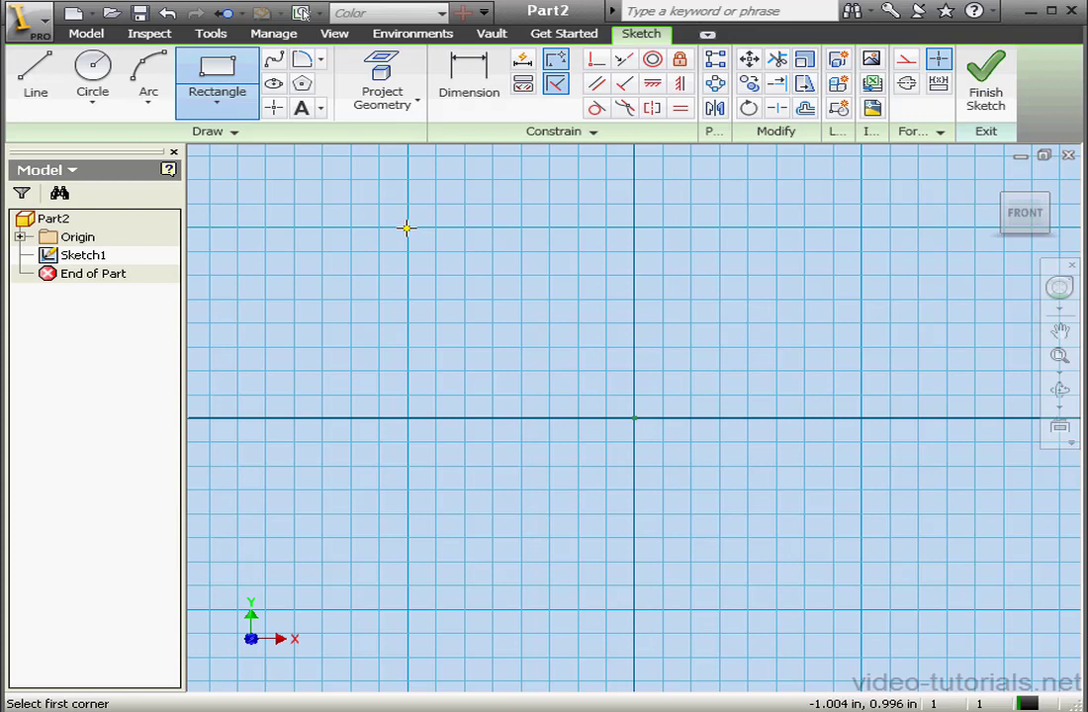
drag(406, 229, 708, 357)
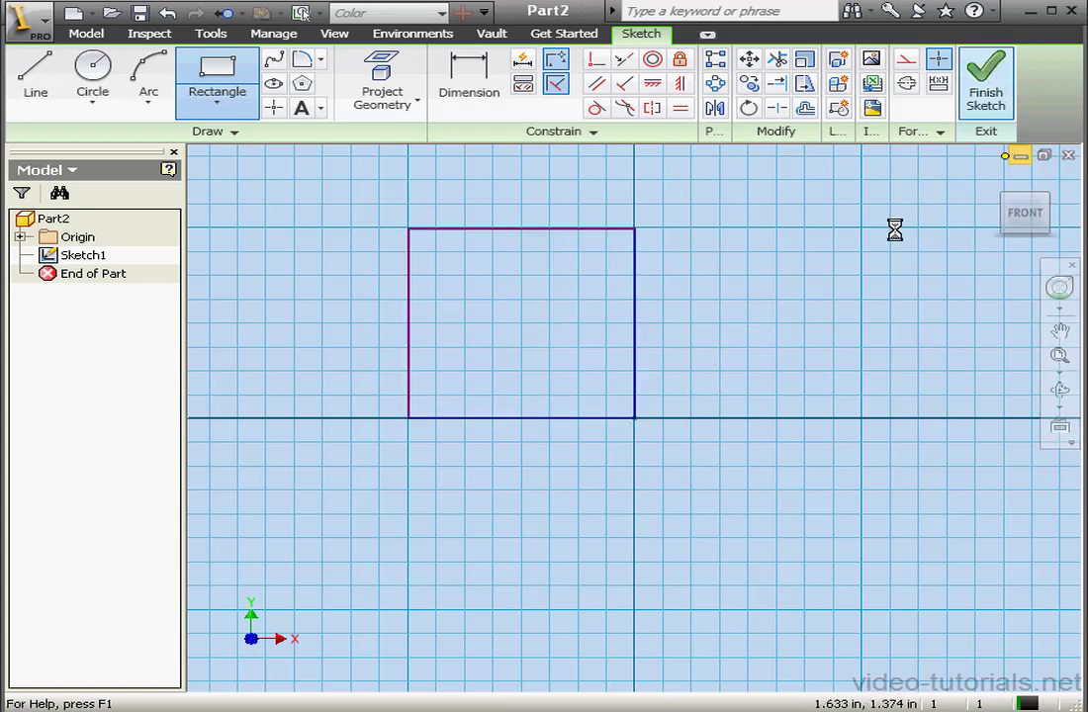
click(985, 81)
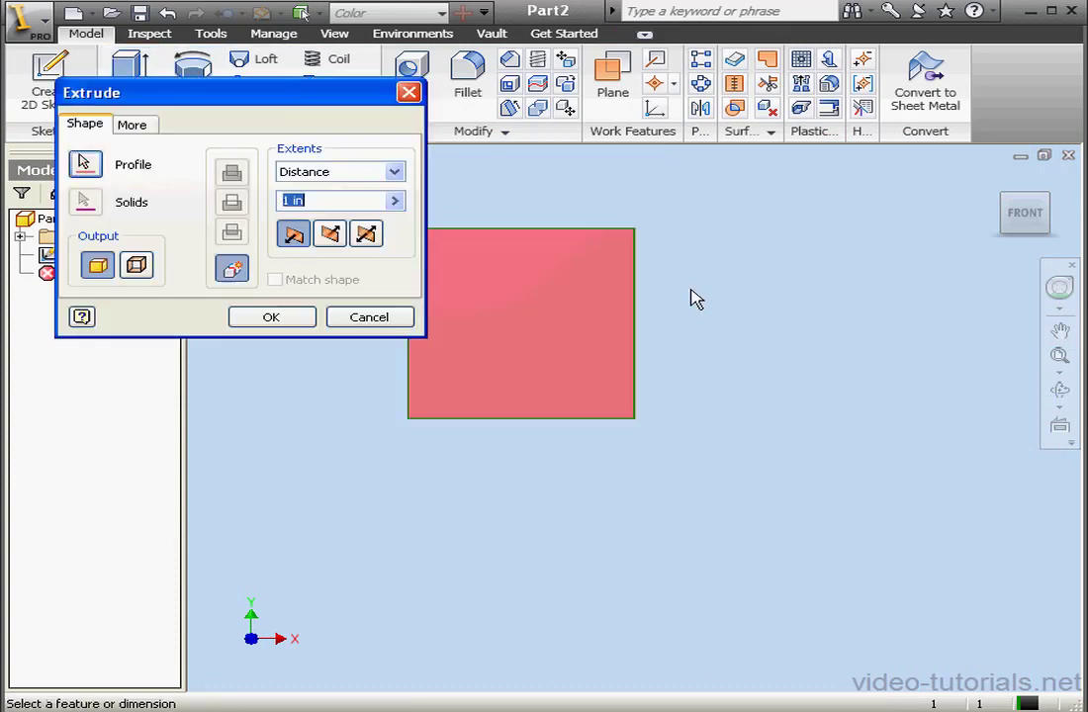
click(271, 317)
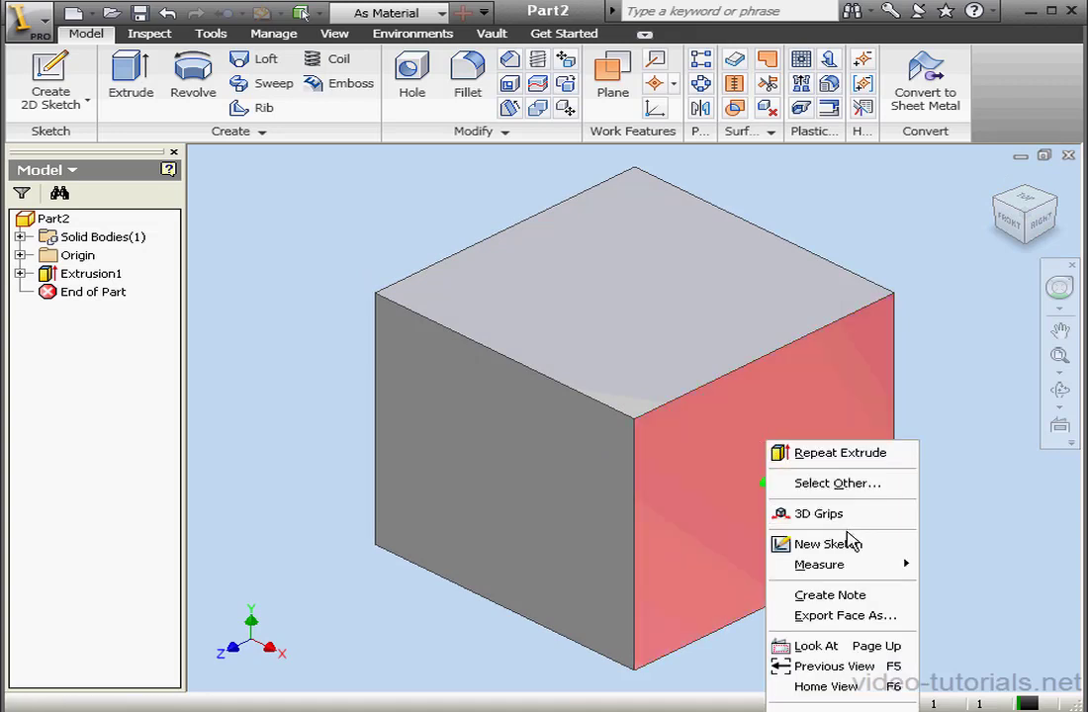
Step: Create Sketch2 on the cube's side face with a quarter-circle arc, viewed face-on
click(827, 544)
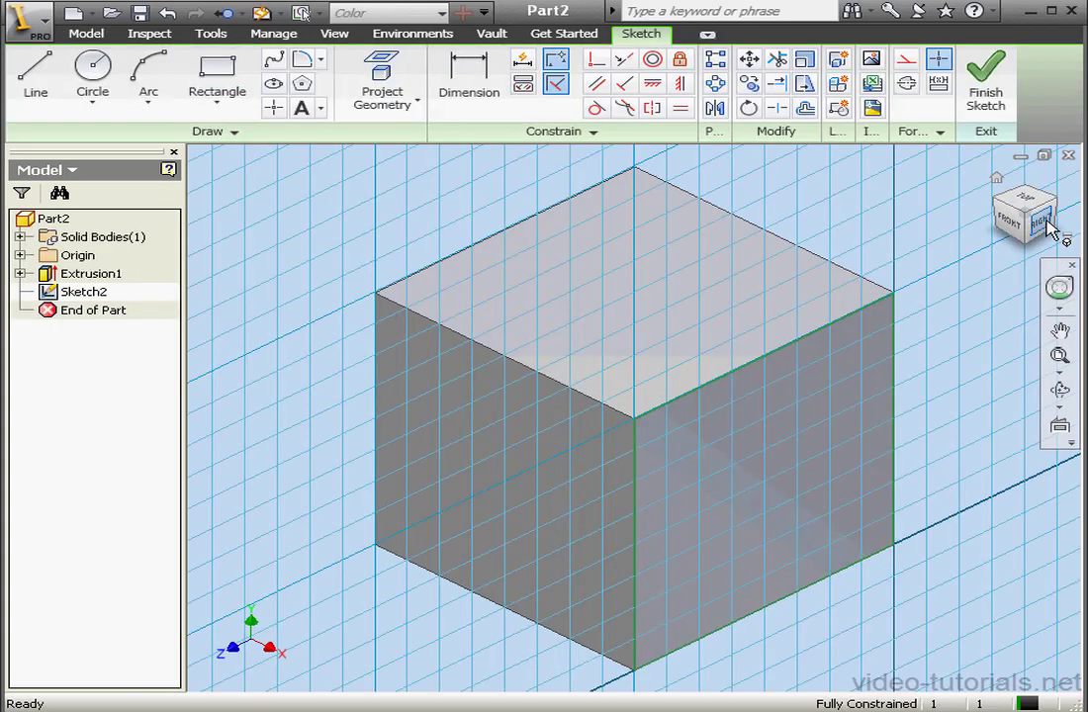
click(1007, 221)
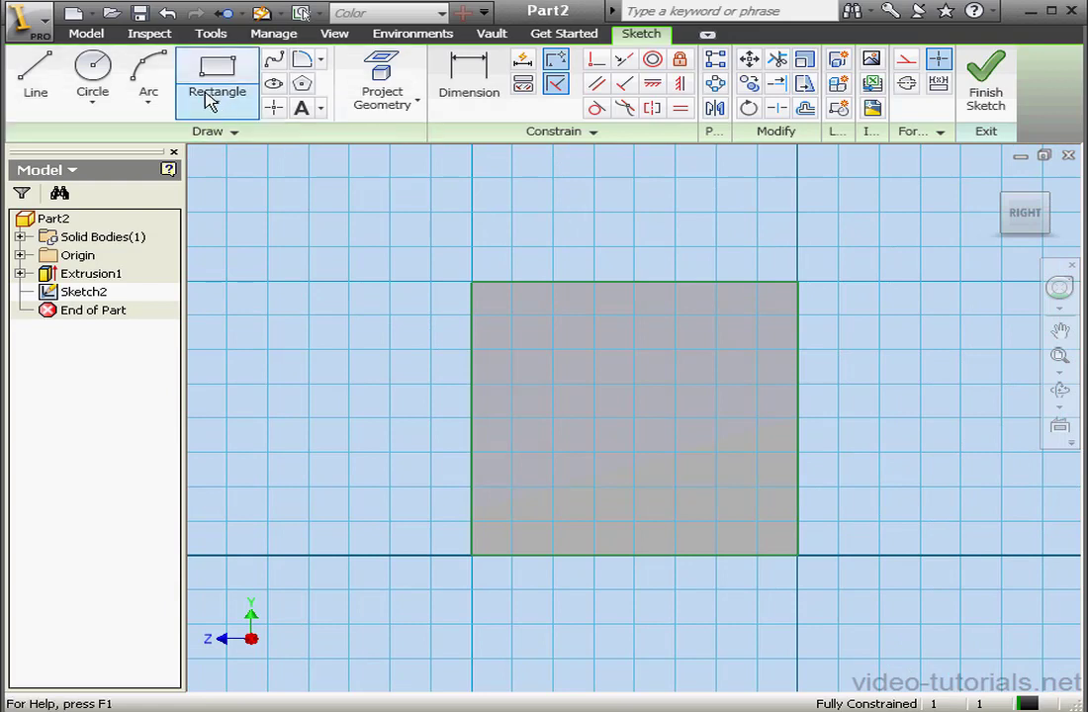
click(147, 79)
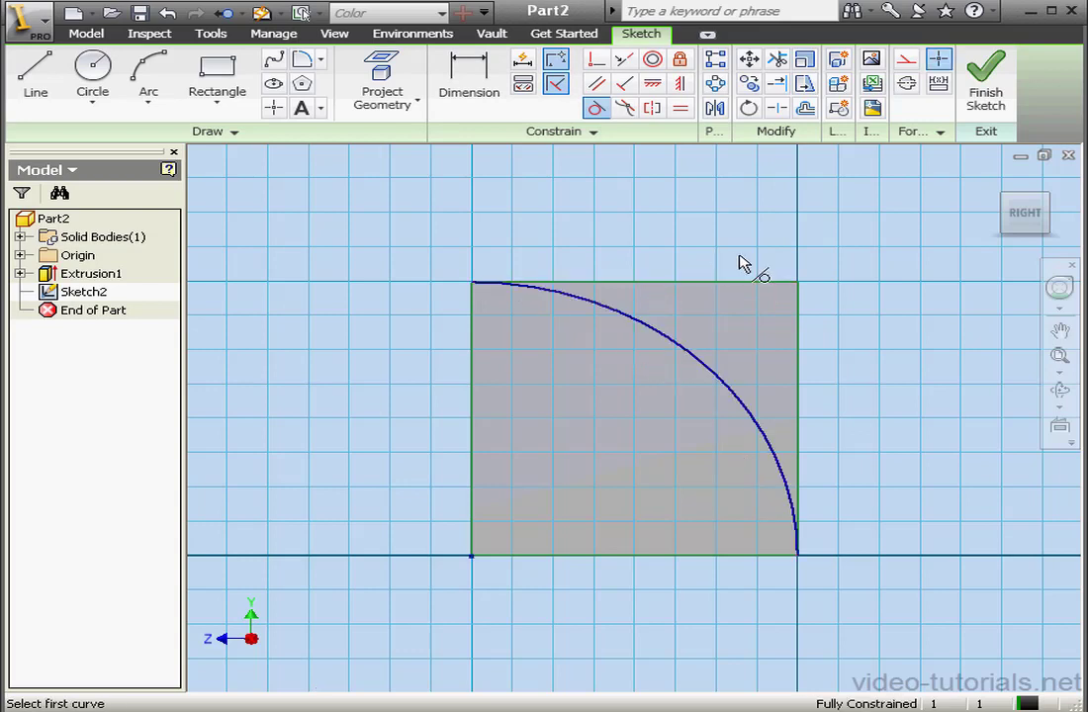
click(986, 79)
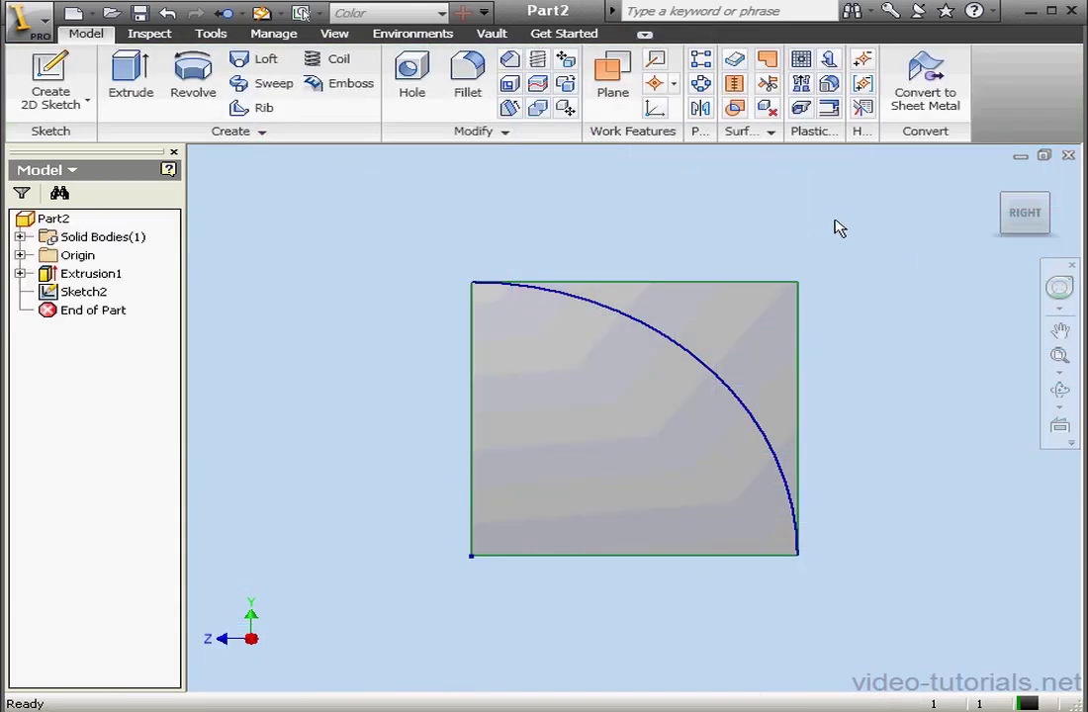
Step: Extrude the arc profile with Intersect through All, rounding the cube's top (Extrusion2)
click(131, 75)
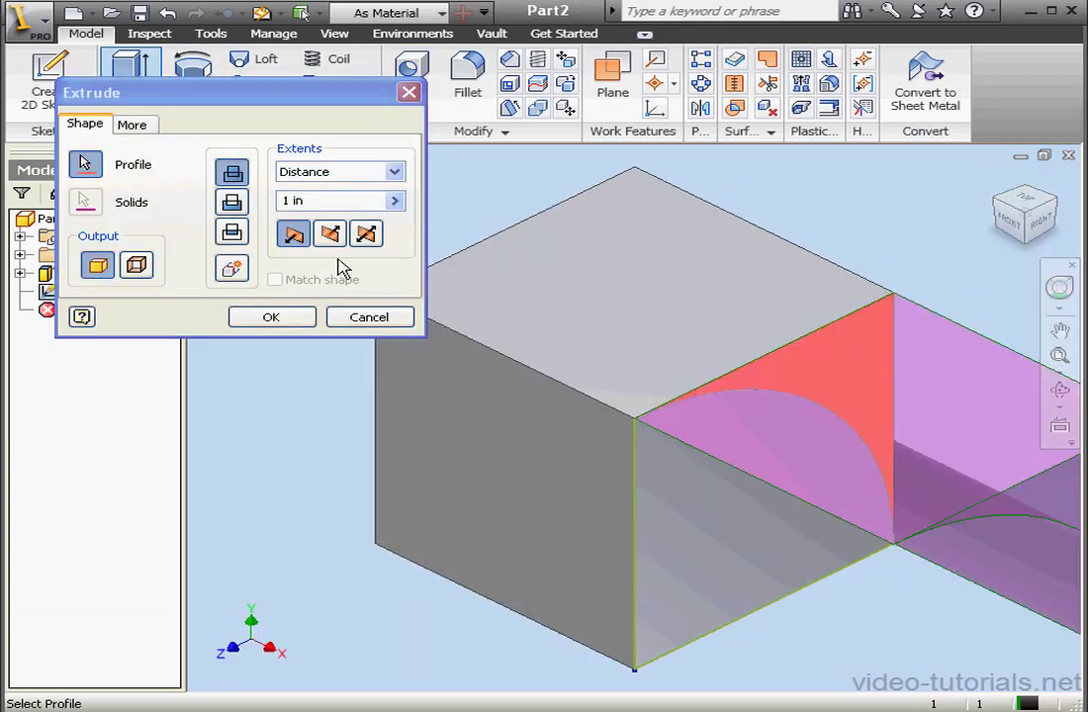
click(367, 233)
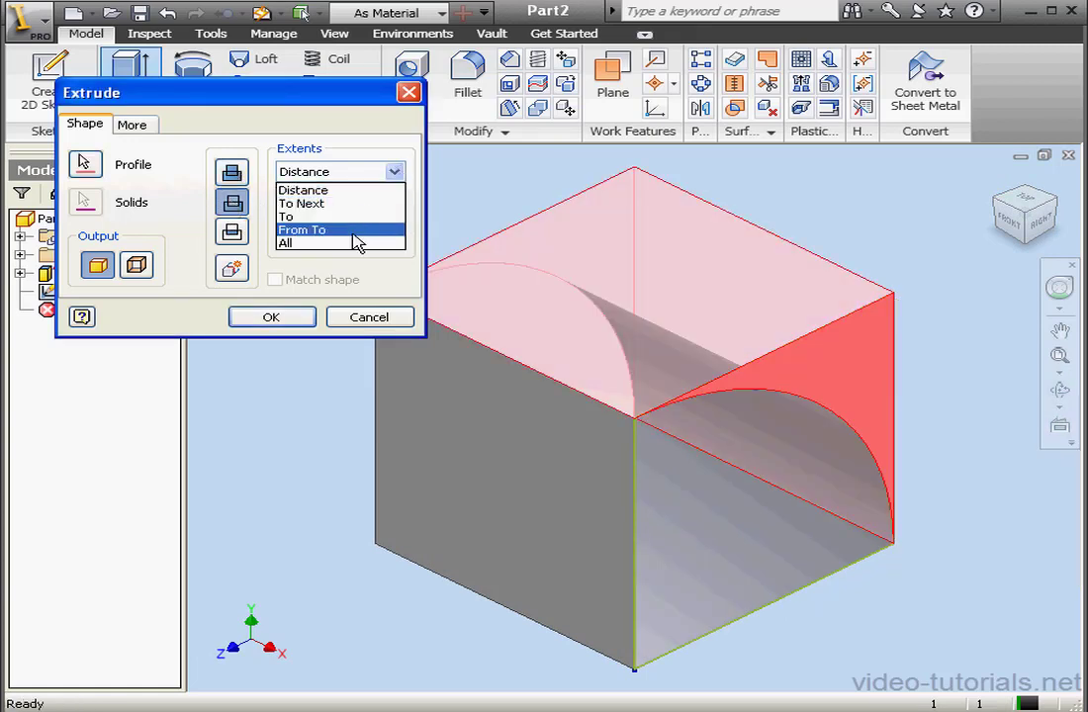
click(273, 317)
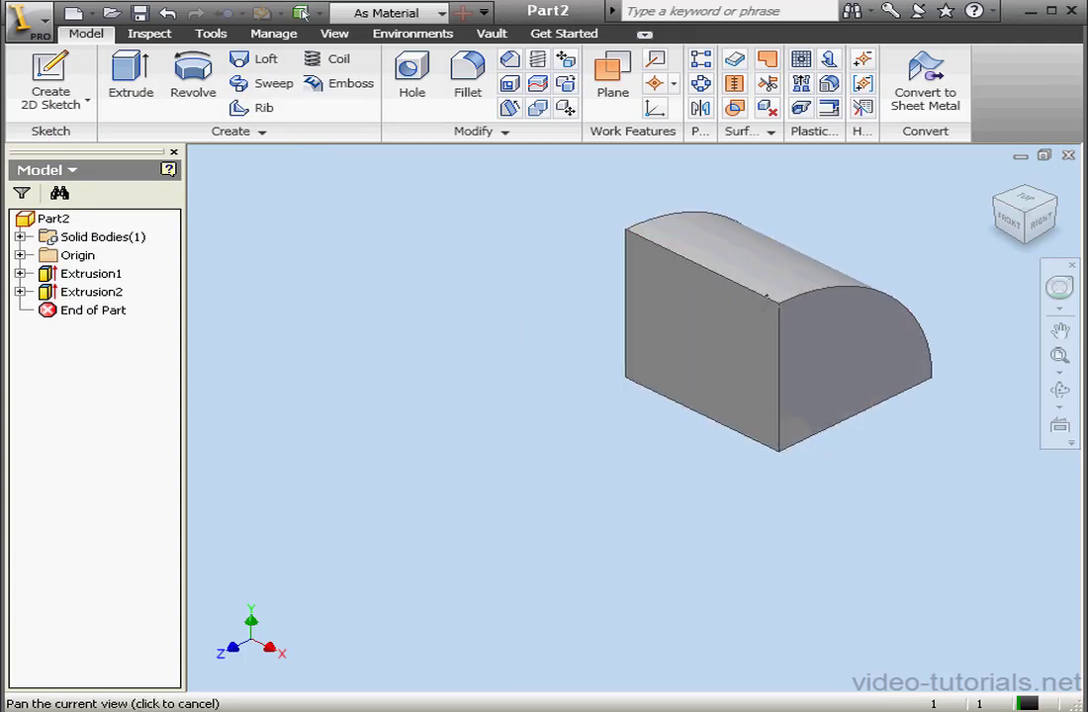
Step: Create Work Plane1 offset from the solid's flat end face and confirm the offset
click(614, 79)
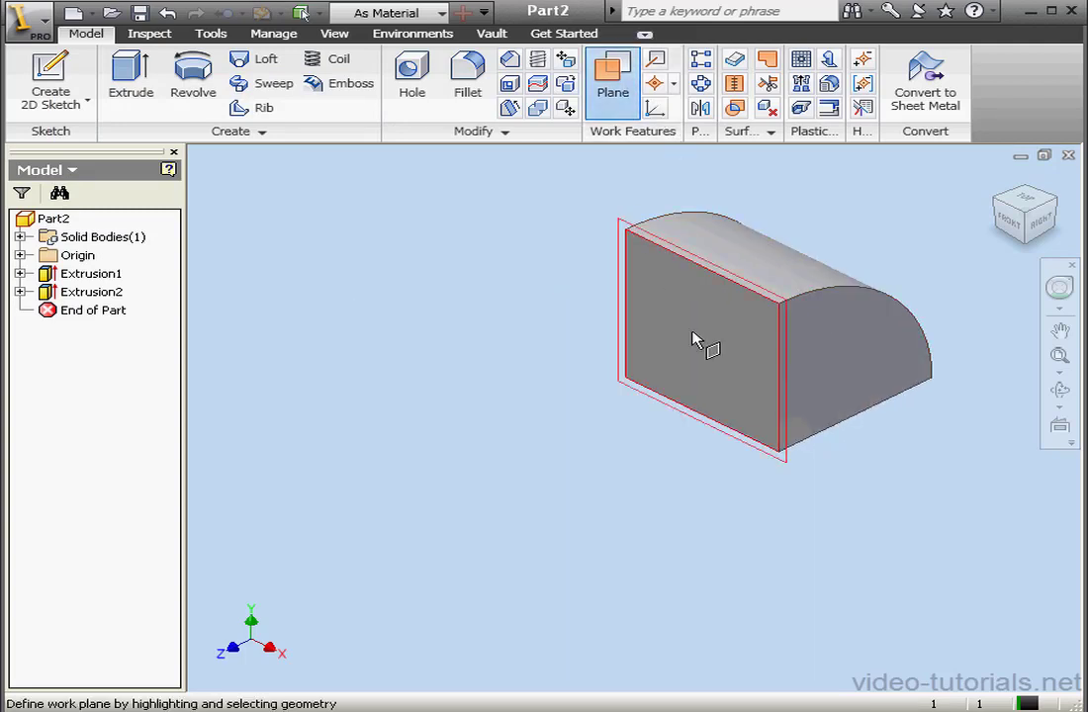
click(696, 340)
text(2)
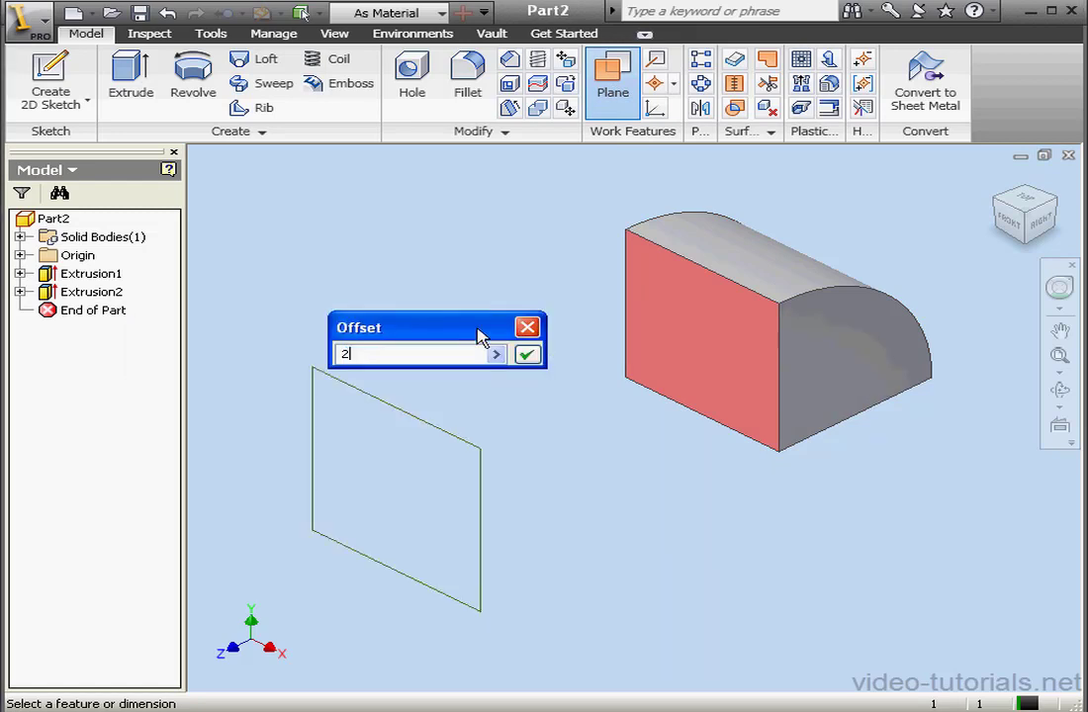
click(526, 354)
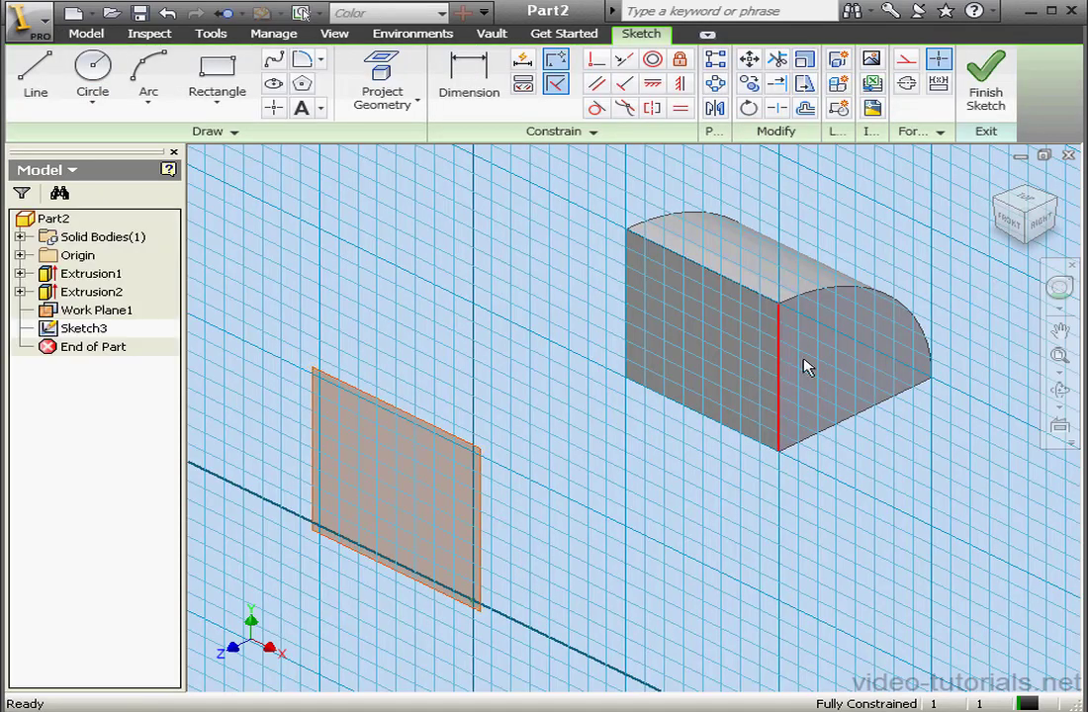
Step: Draw a thin rectangle on Work Plane1 as Sketch3, finish it and return to Home View
click(1007, 216)
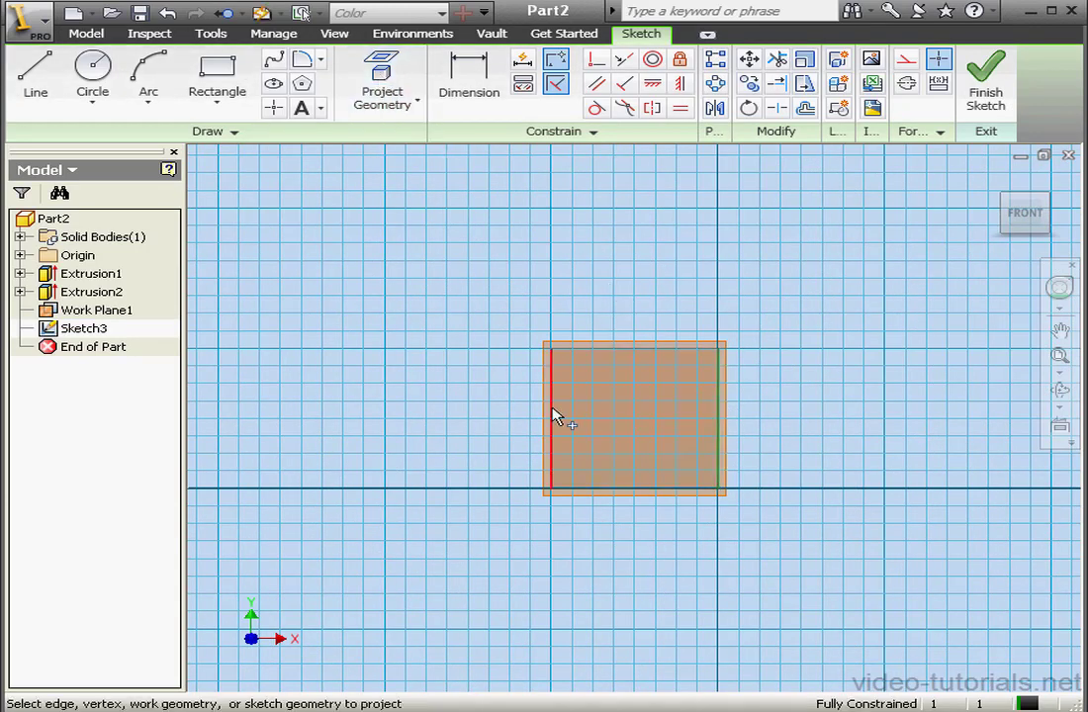
right_click(558, 416)
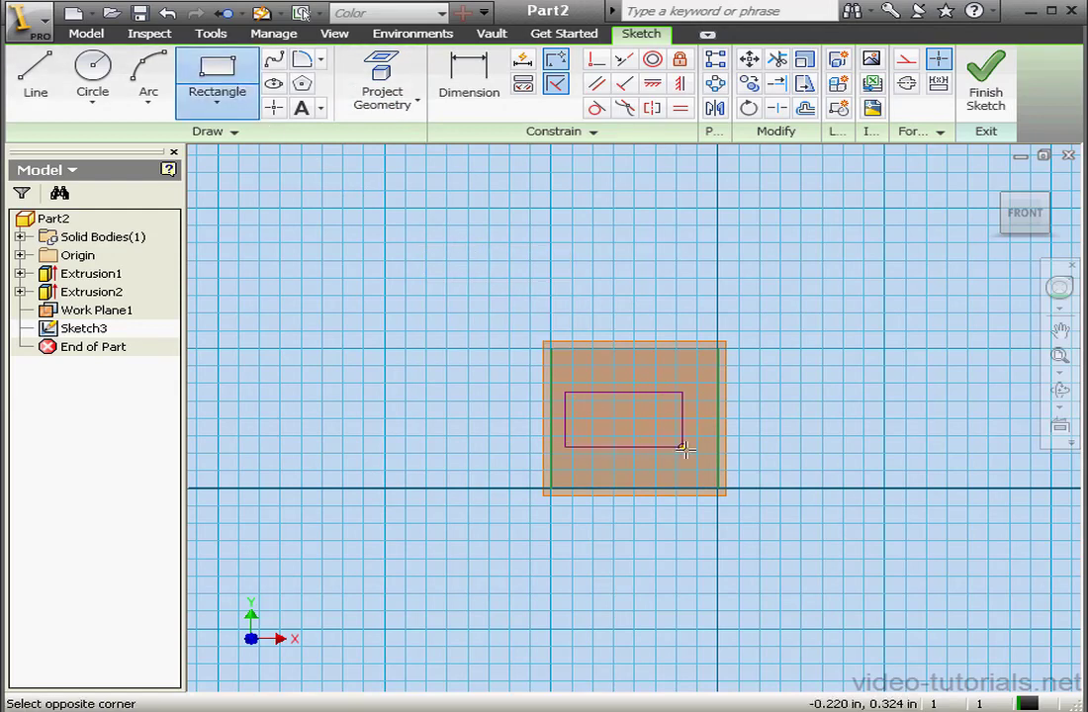
right_click(683, 451)
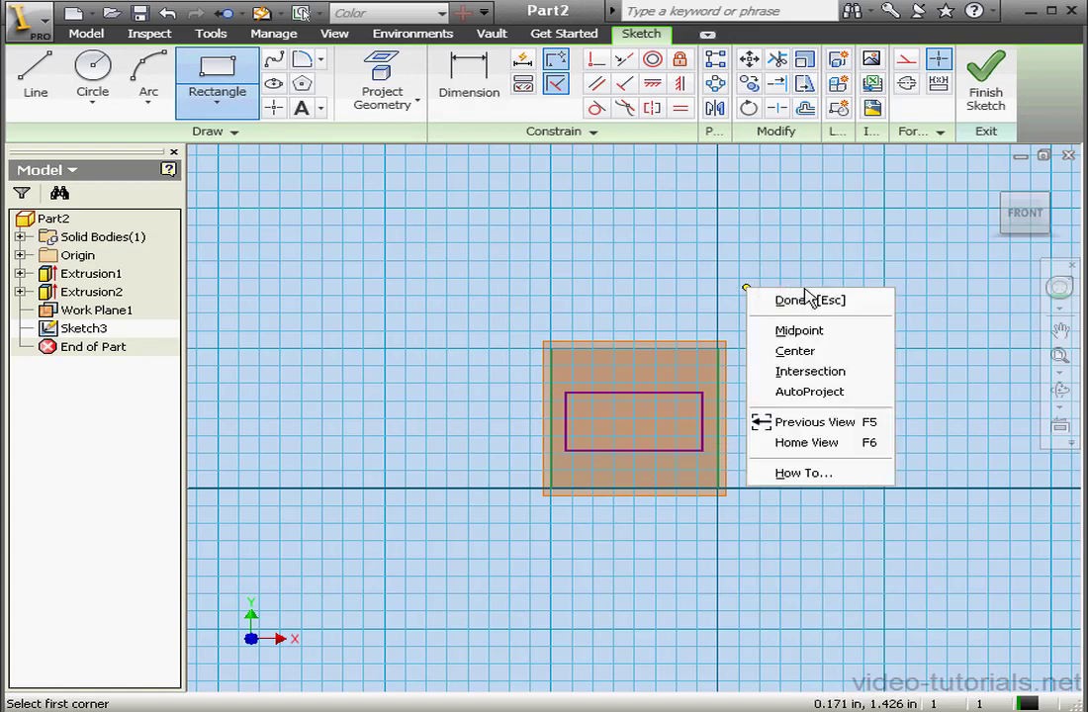
click(807, 301)
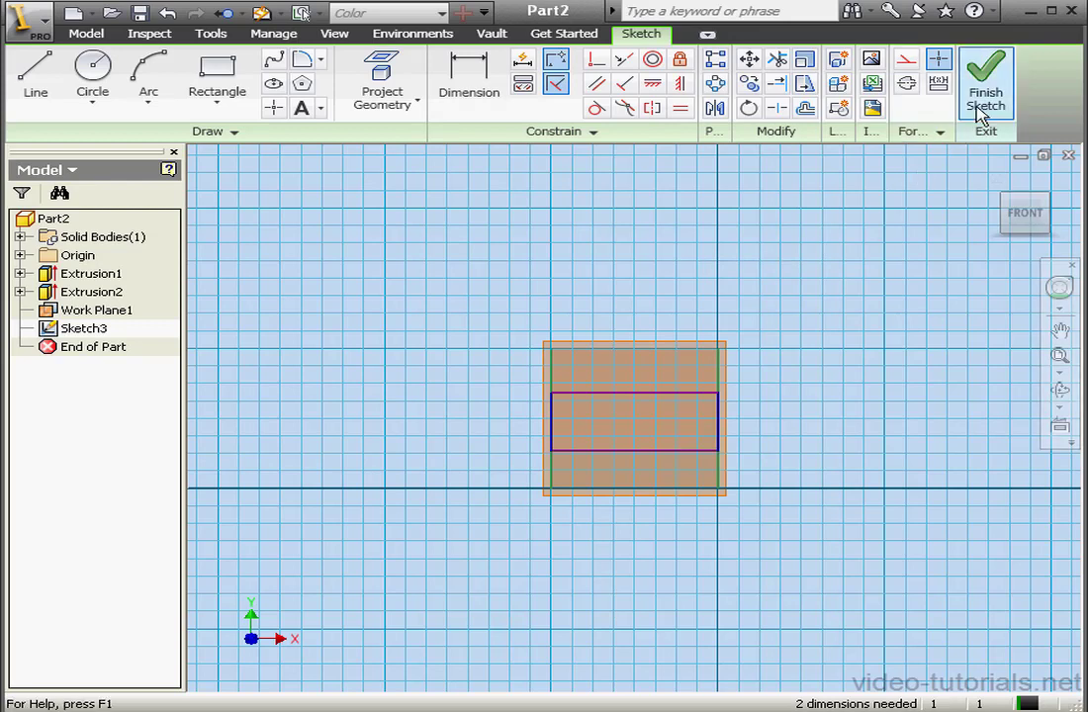
click(985, 81)
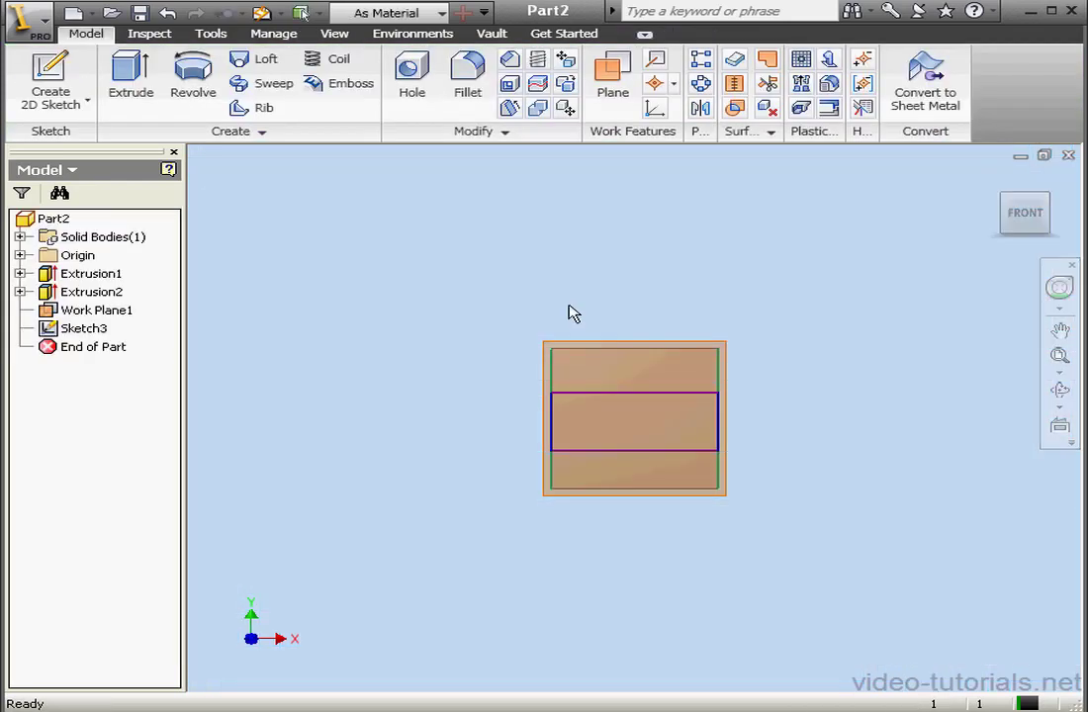
right_click(97, 309)
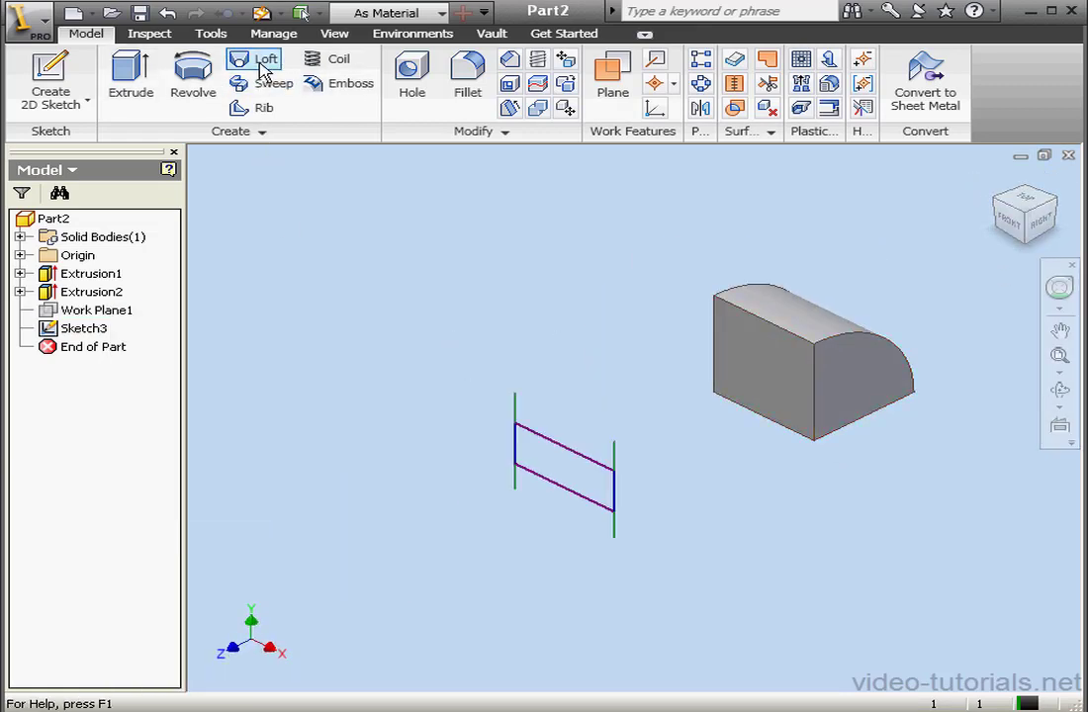
Step: Start a Loft with the flat end face and Sketch3 as sections and show the Conditions list
click(253, 59)
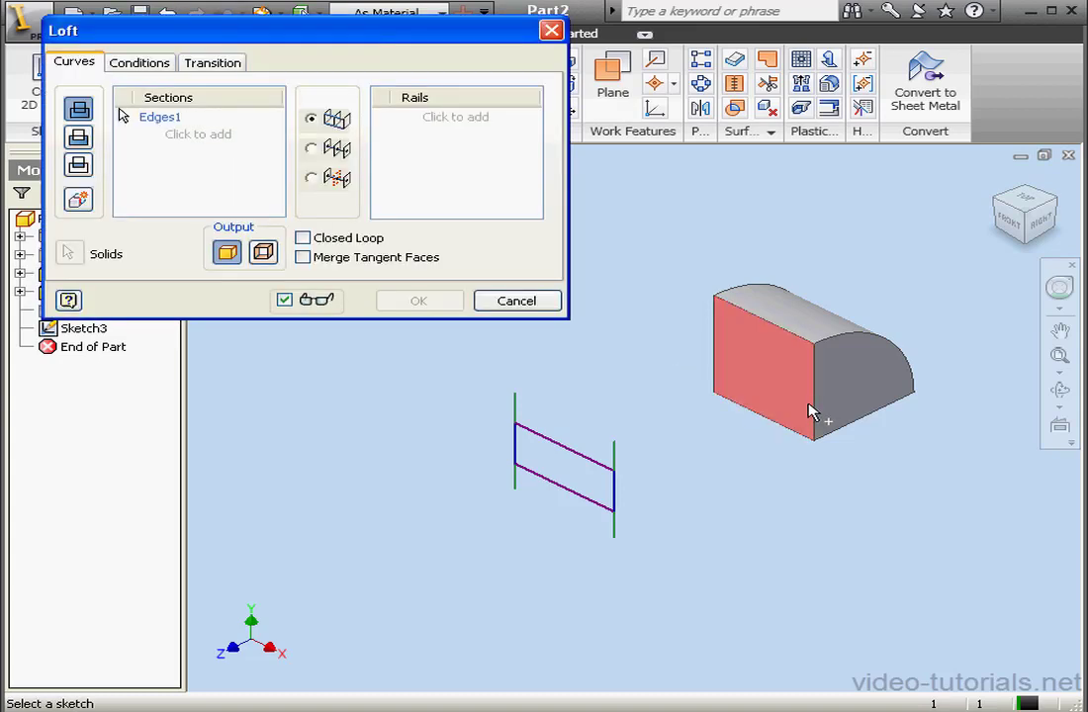
click(564, 451)
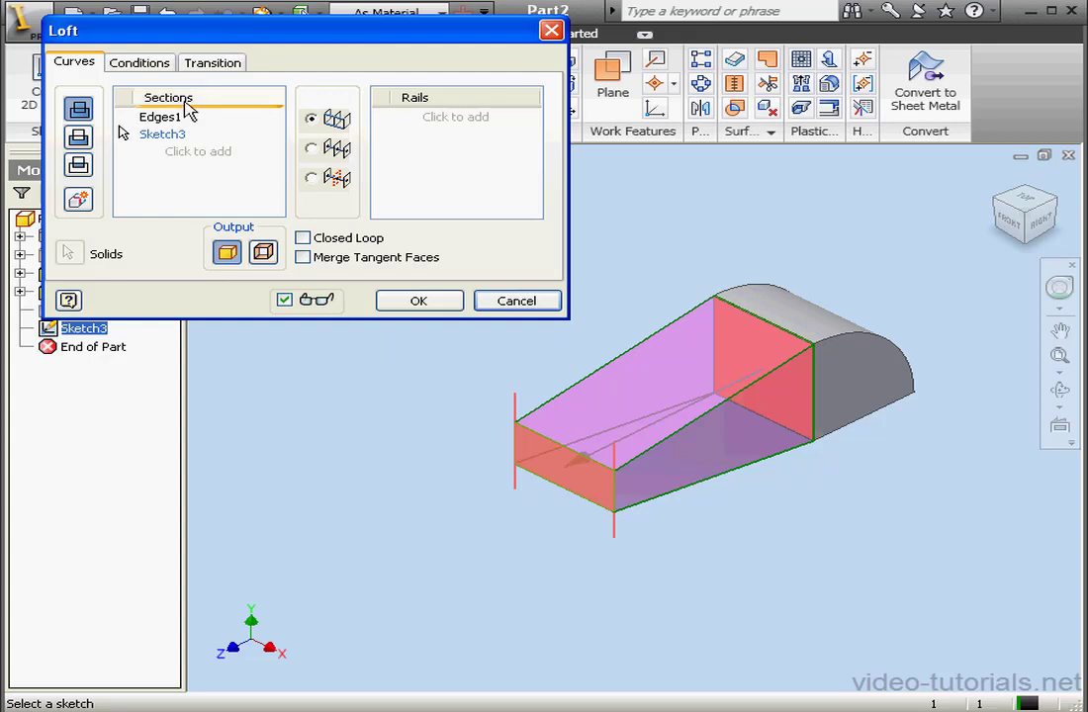
click(139, 62)
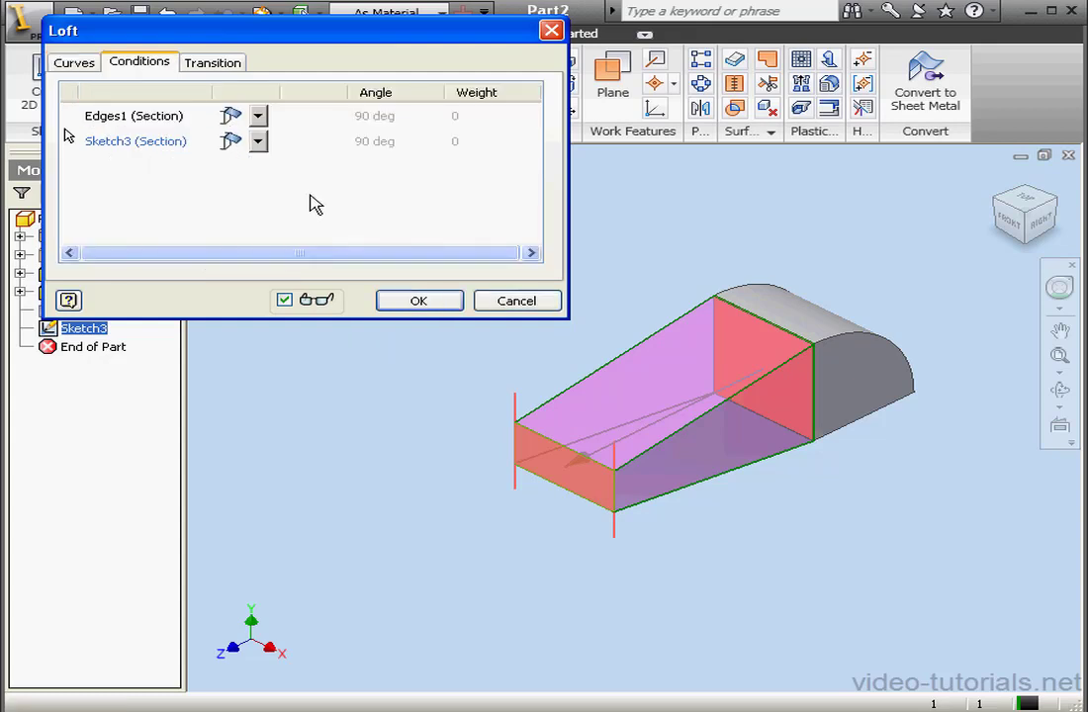
Step: Set Edges1 to Tangent Condition and preview weights 2 and 7 on the loft
click(259, 115)
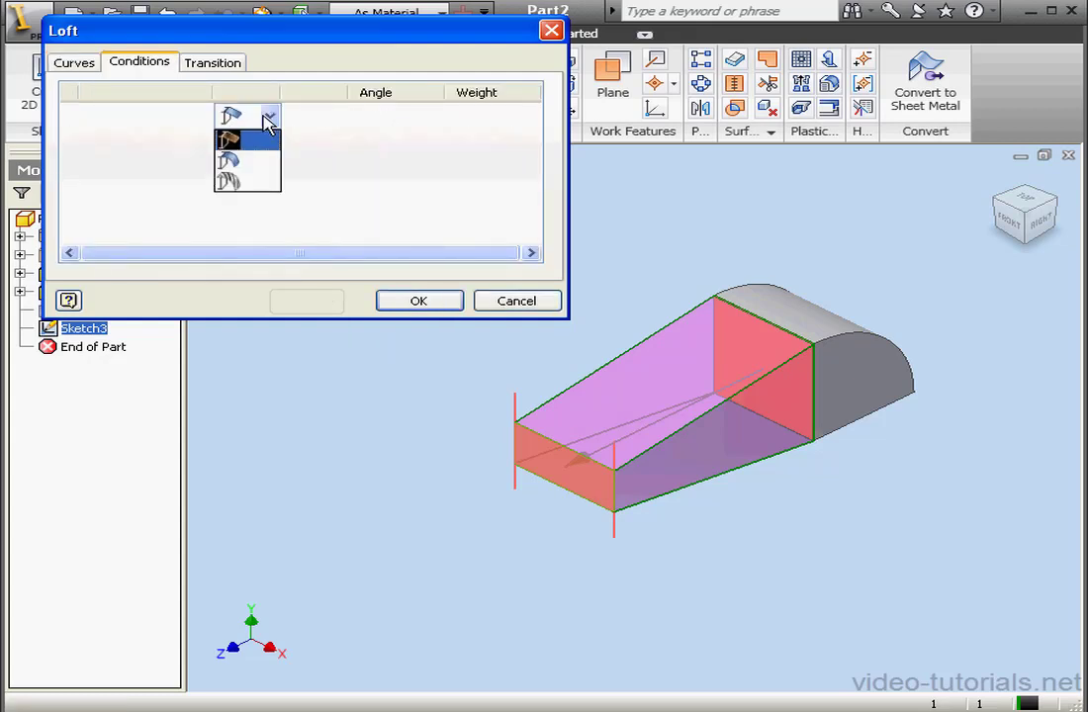
click(257, 142)
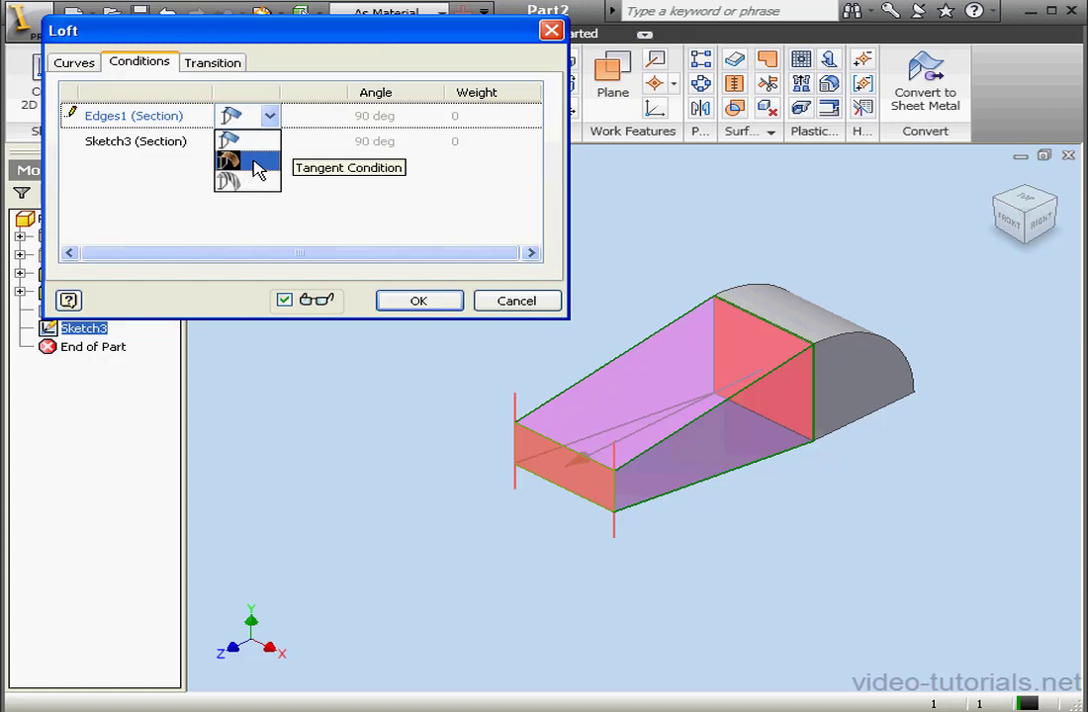
click(228, 139)
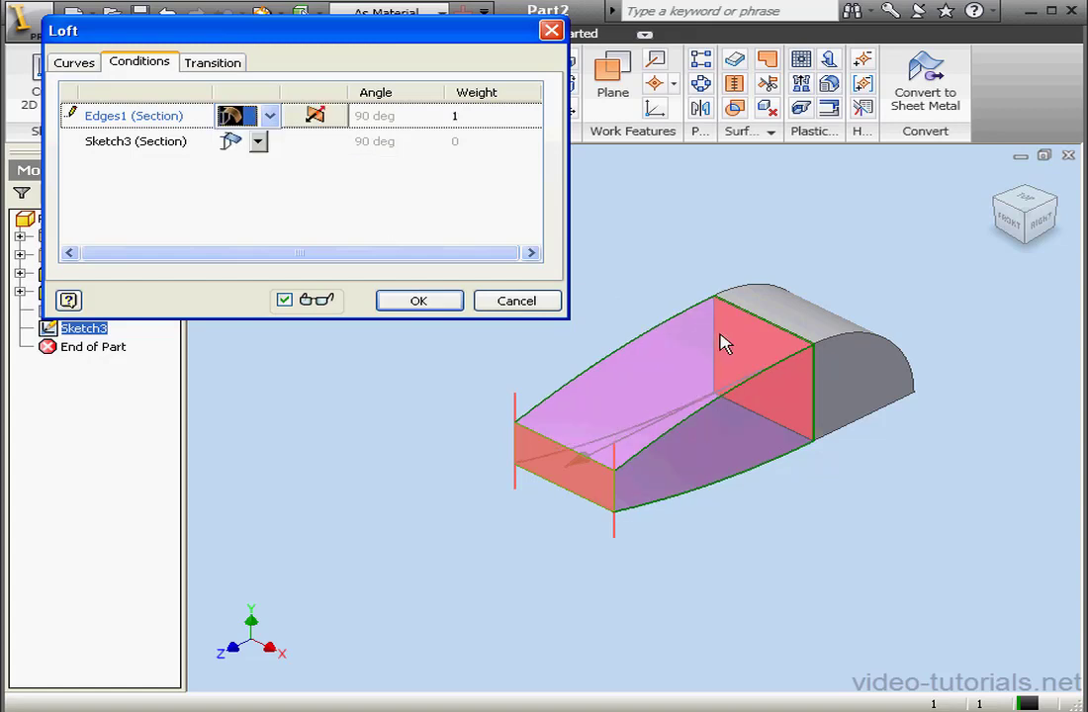
mouse_move(740, 368)
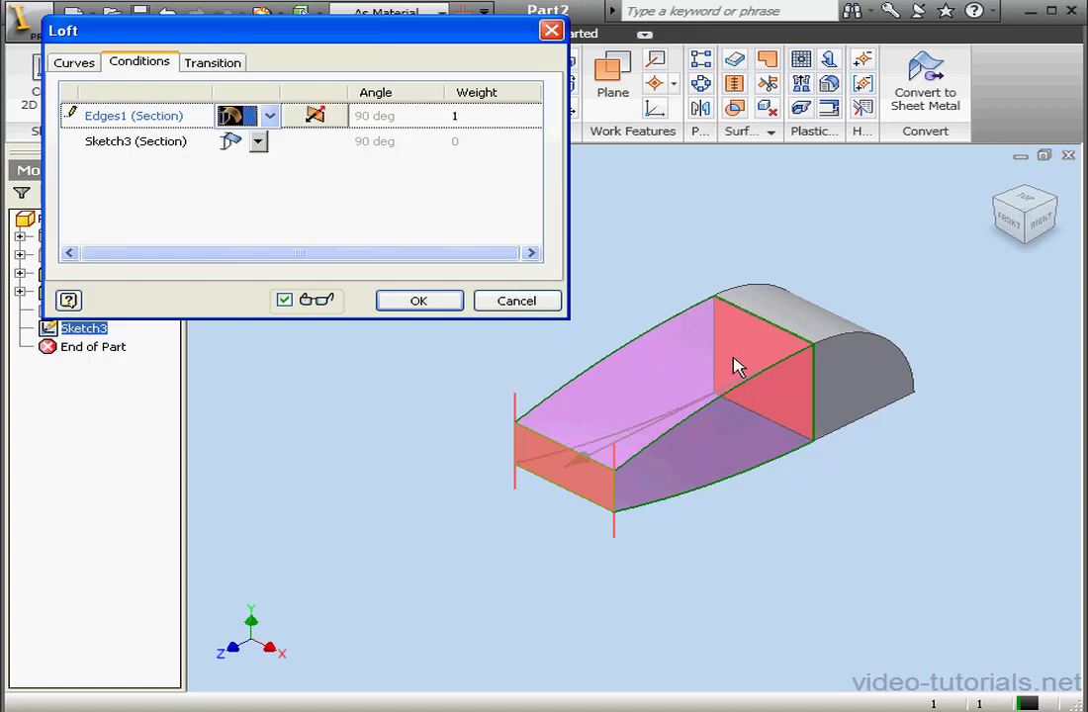
mouse_move(485, 114)
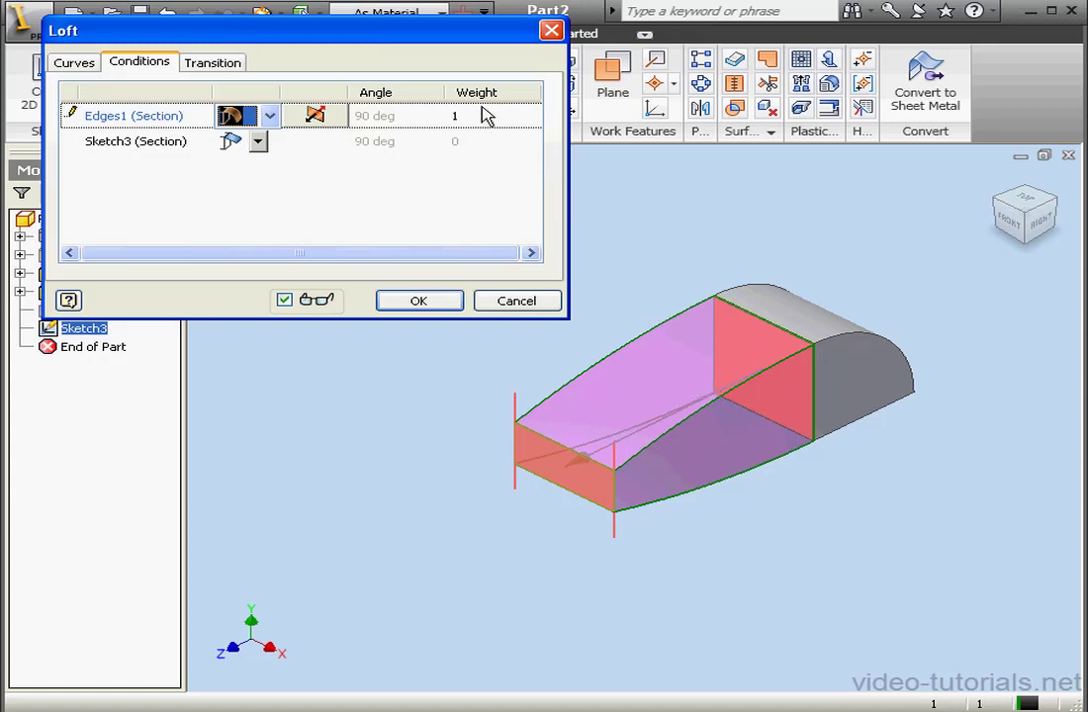
mouse_move(473, 123)
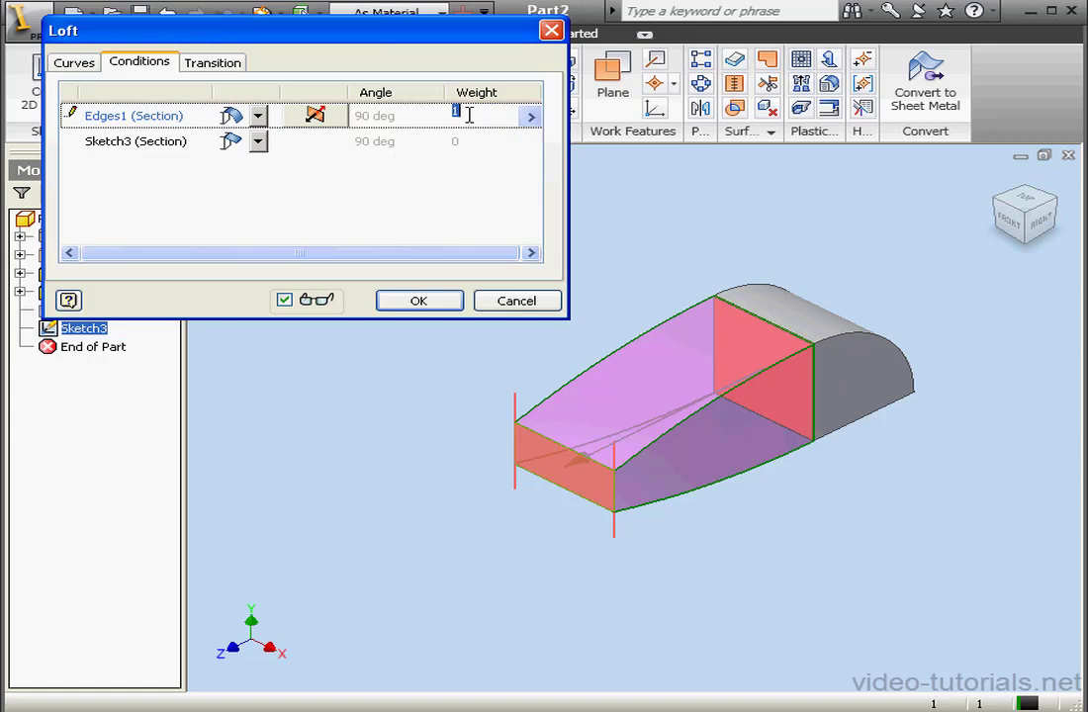
text(2)
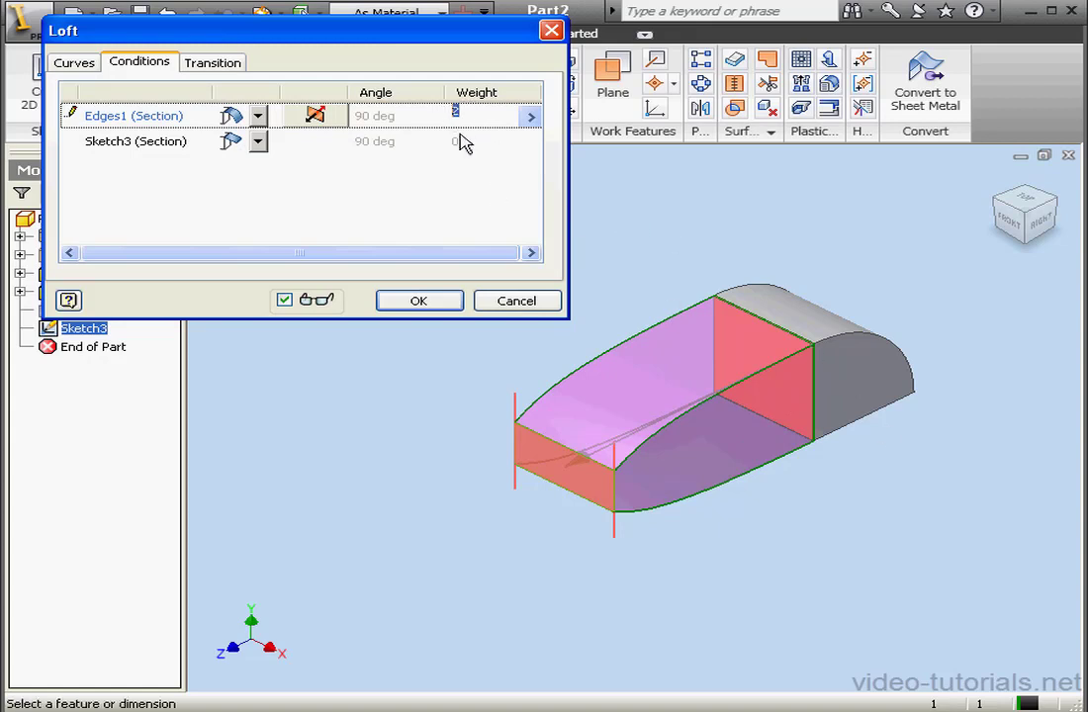
text(7)
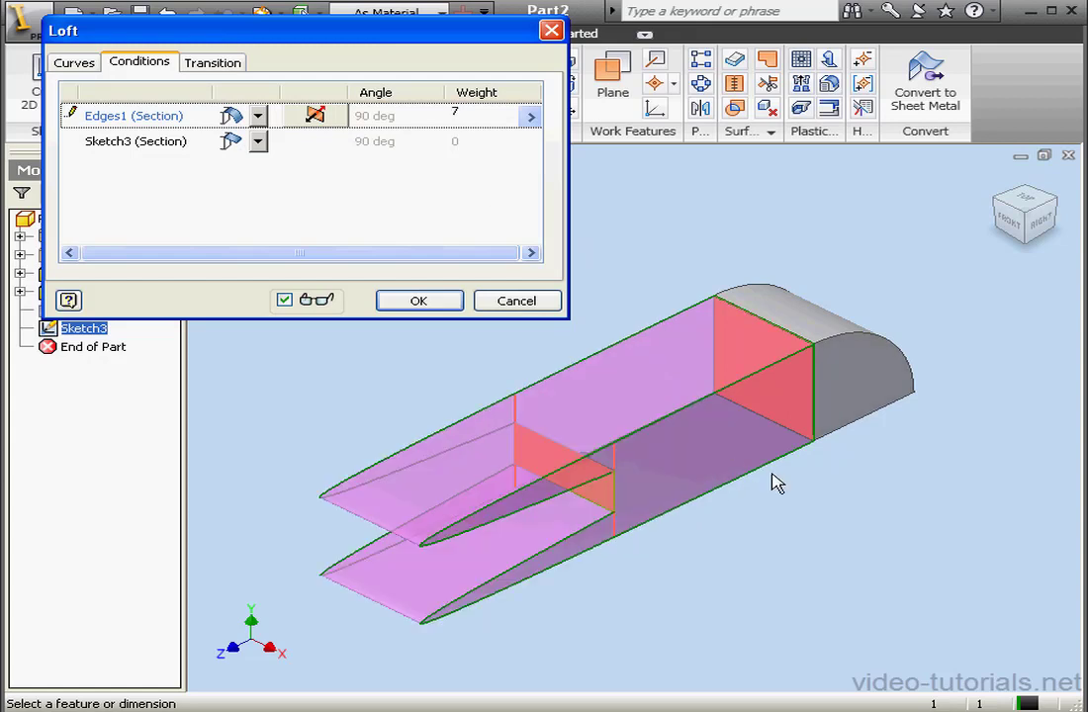
mouse_move(473, 140)
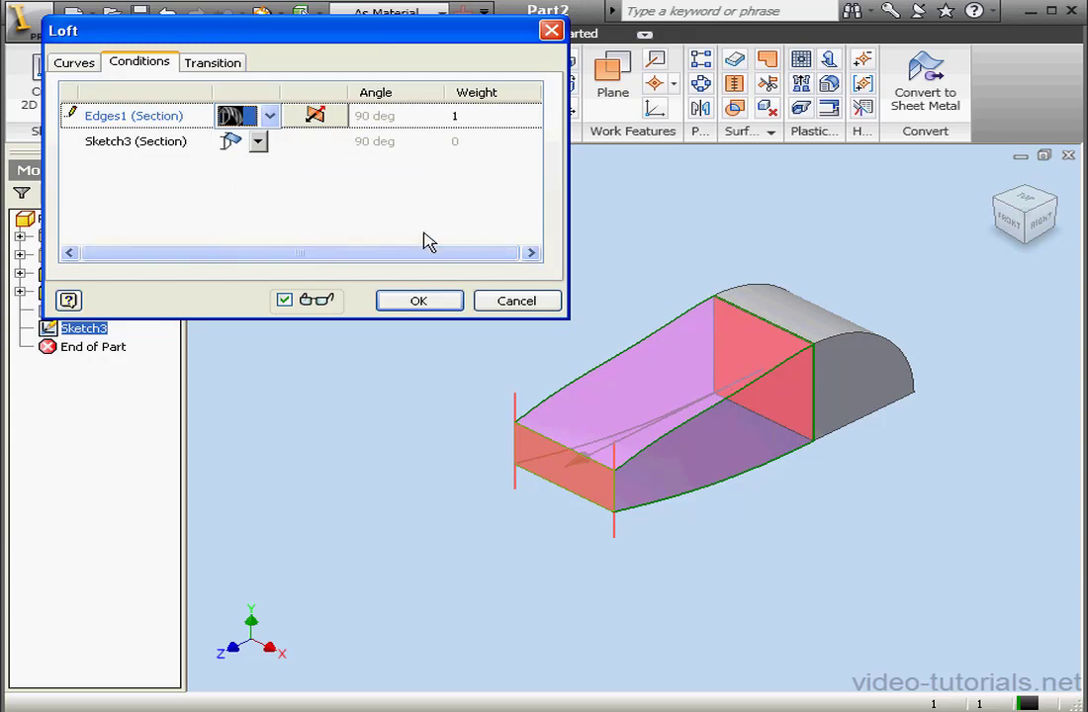
mouse_move(301, 154)
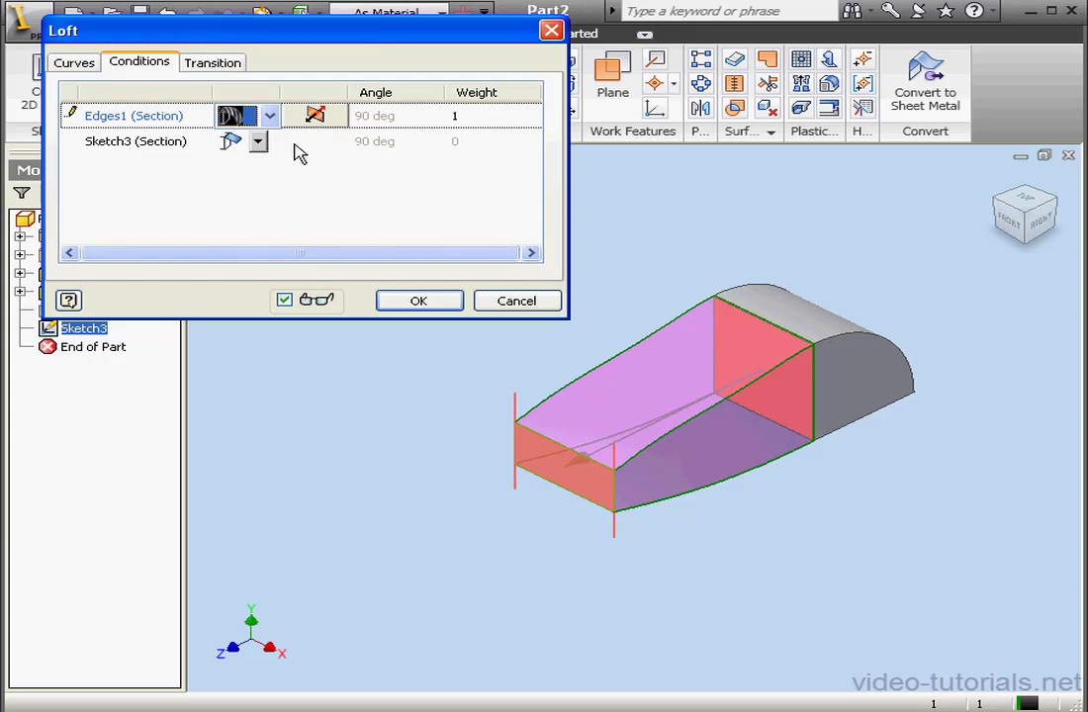
Step: Set Edges1 to Free and Sketch3 to Direction Condition at 45°, then create Loft1
click(269, 115)
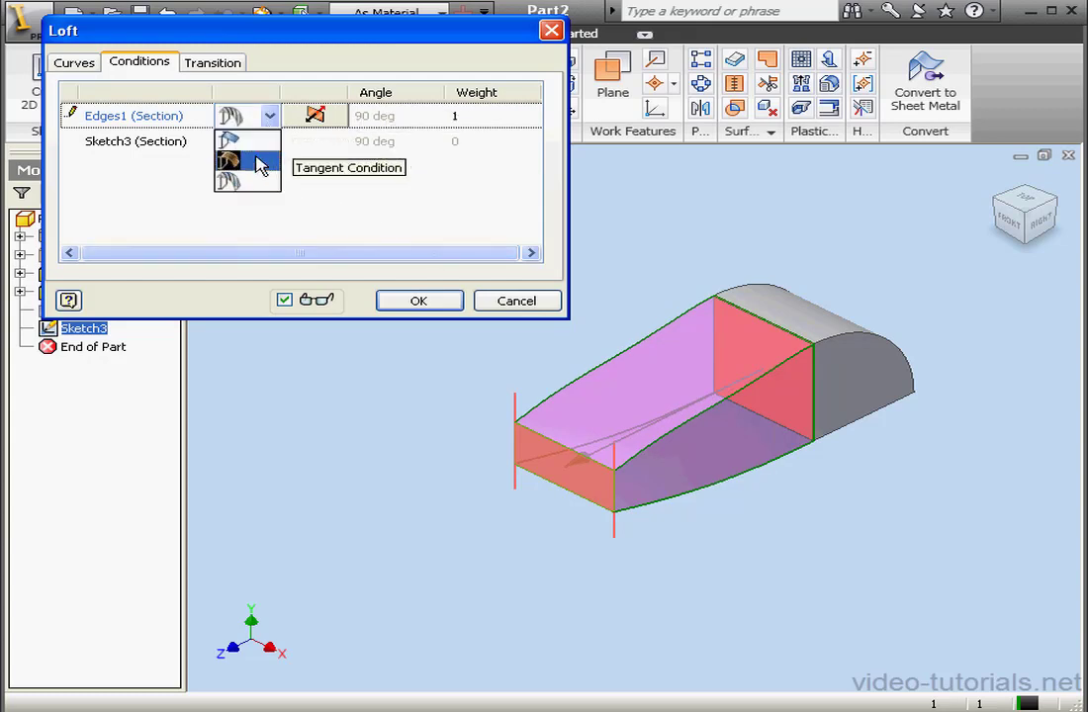
click(228, 160)
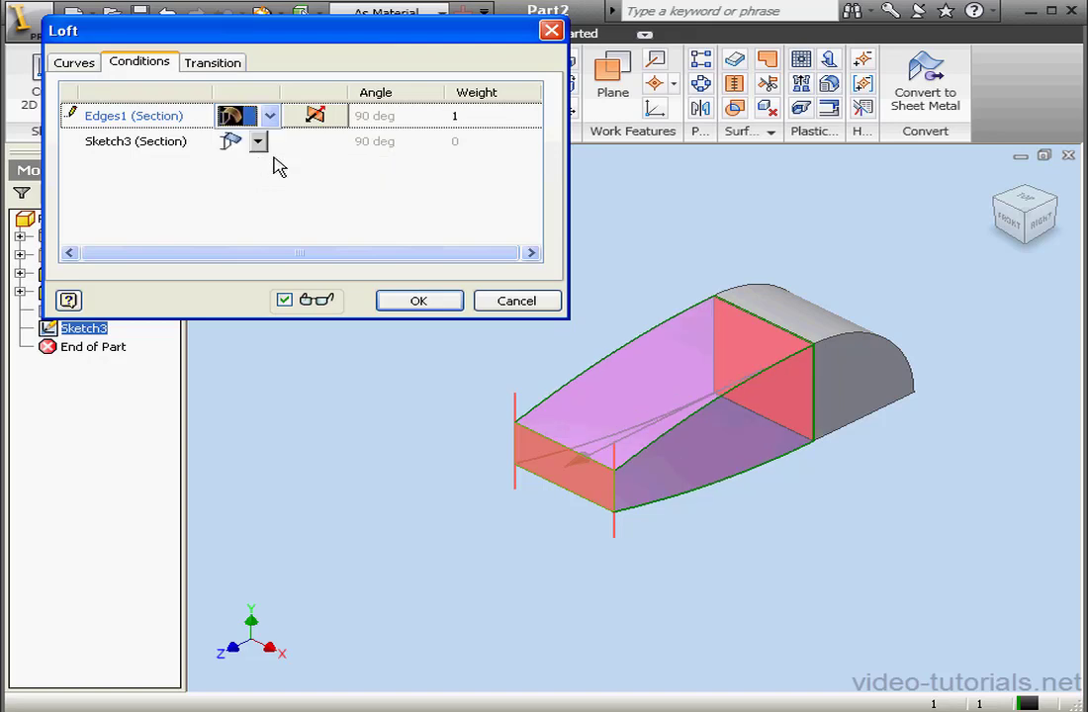
click(260, 140)
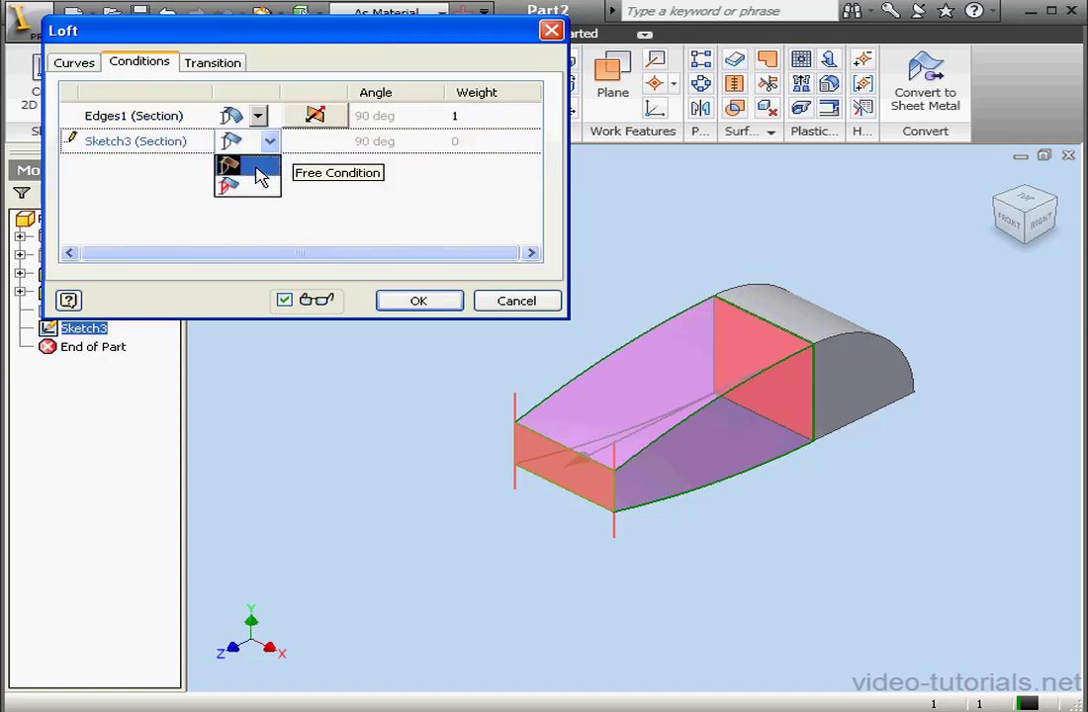
mouse_move(261, 188)
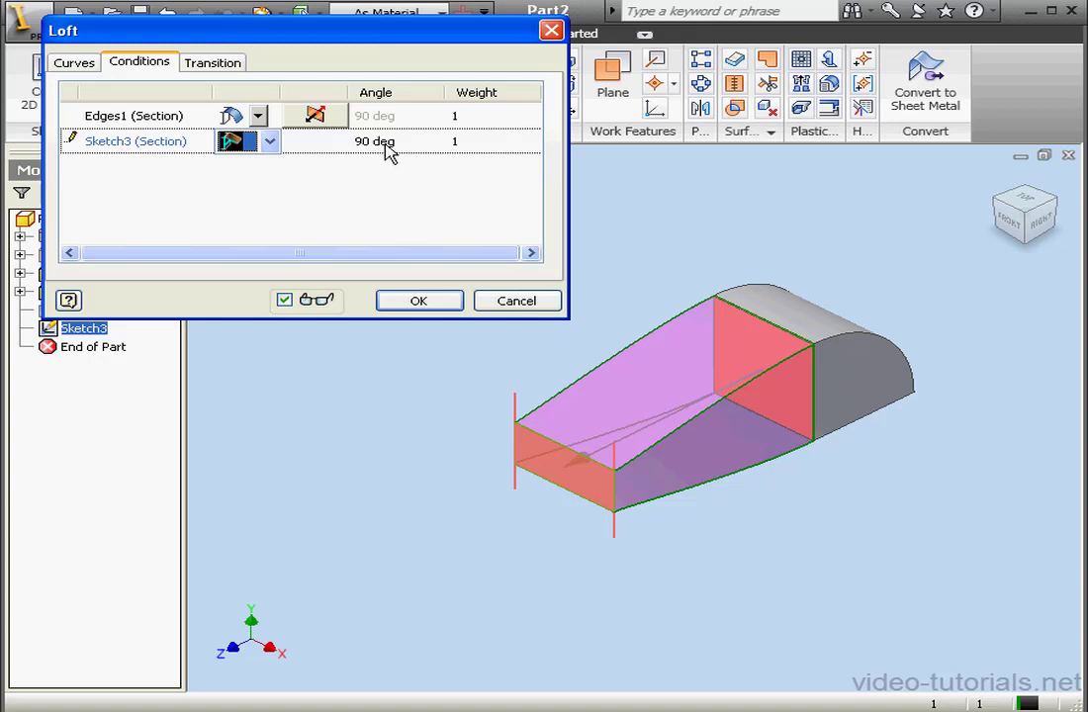
click(374, 141)
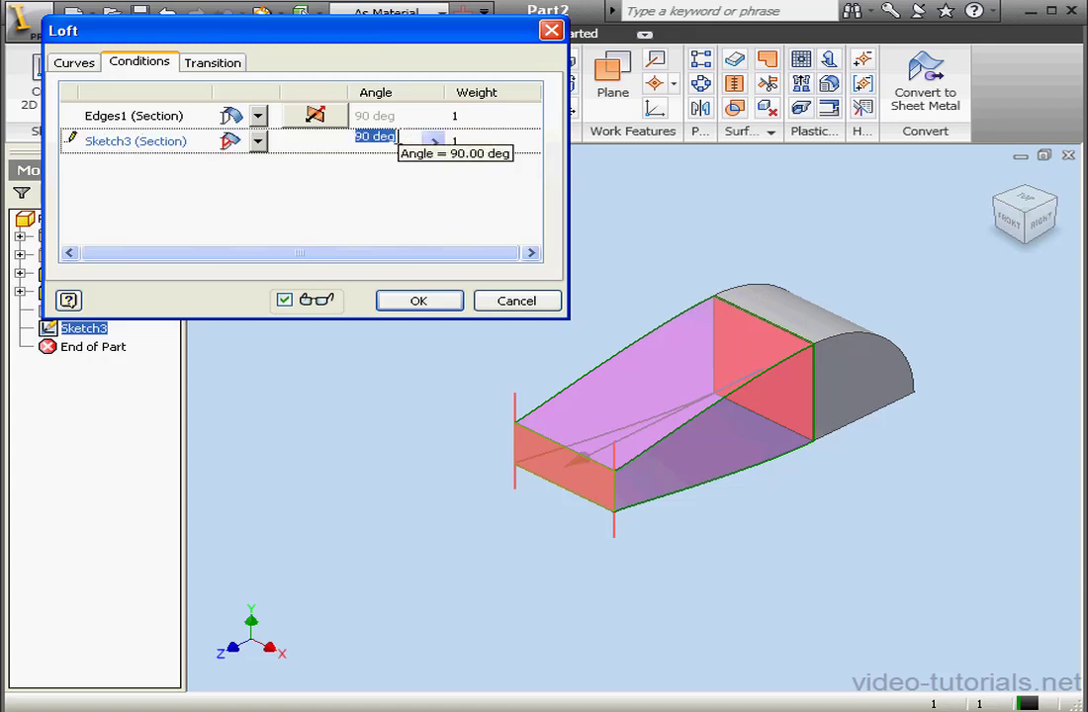
text(45)
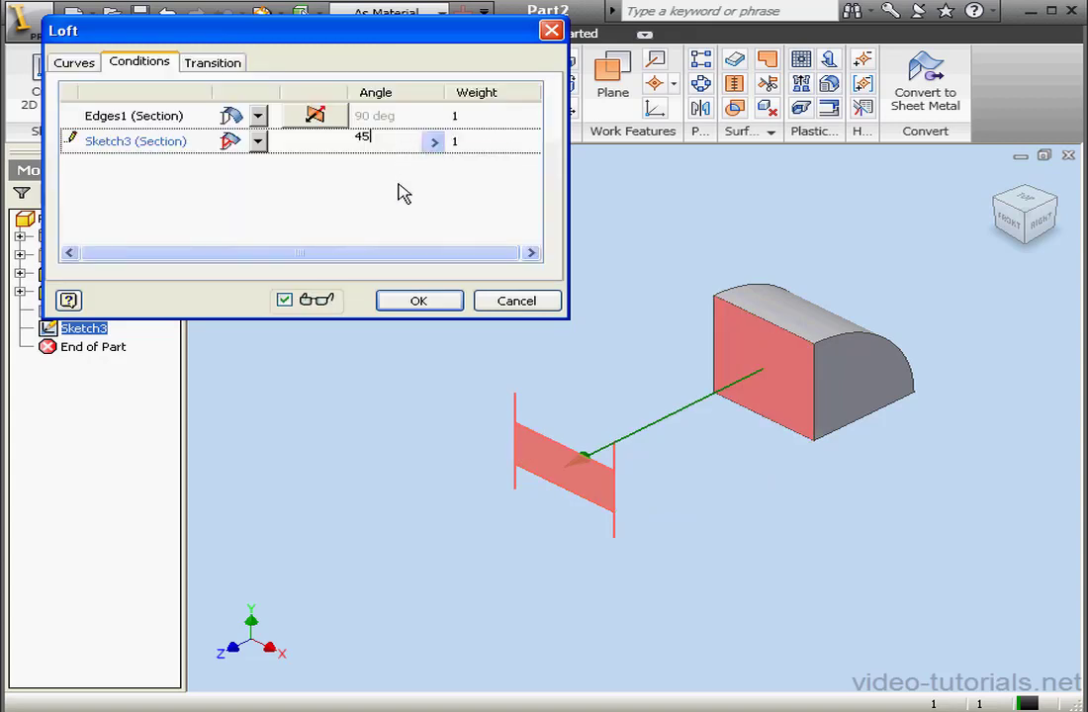
click(419, 301)
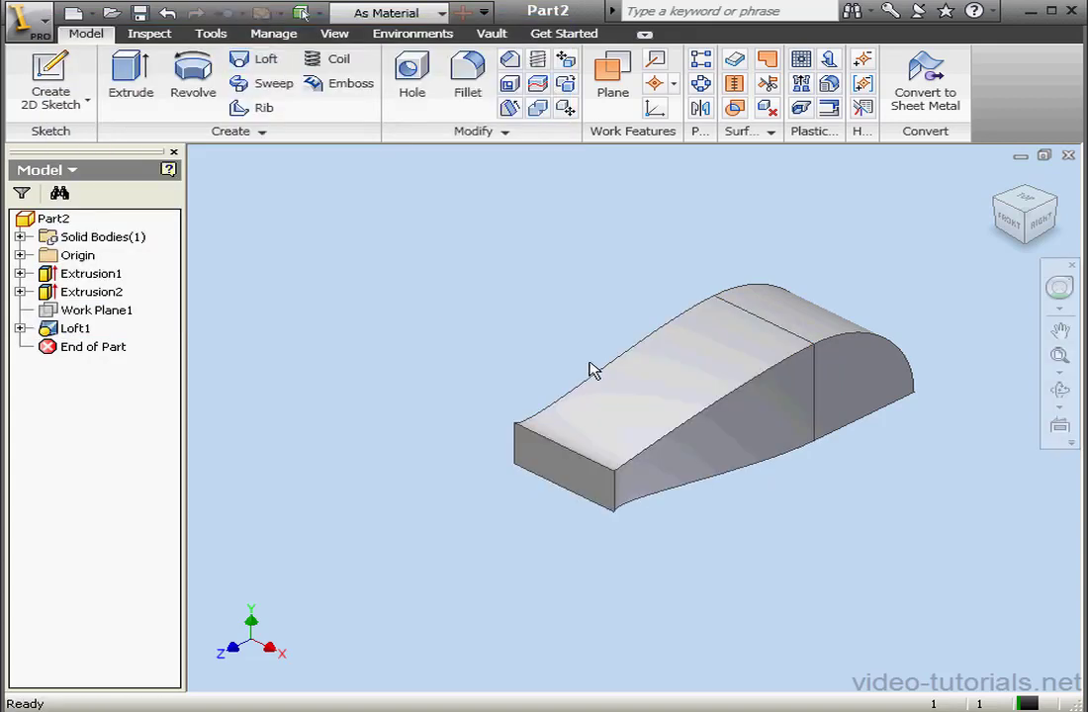
mouse_move(218, 380)
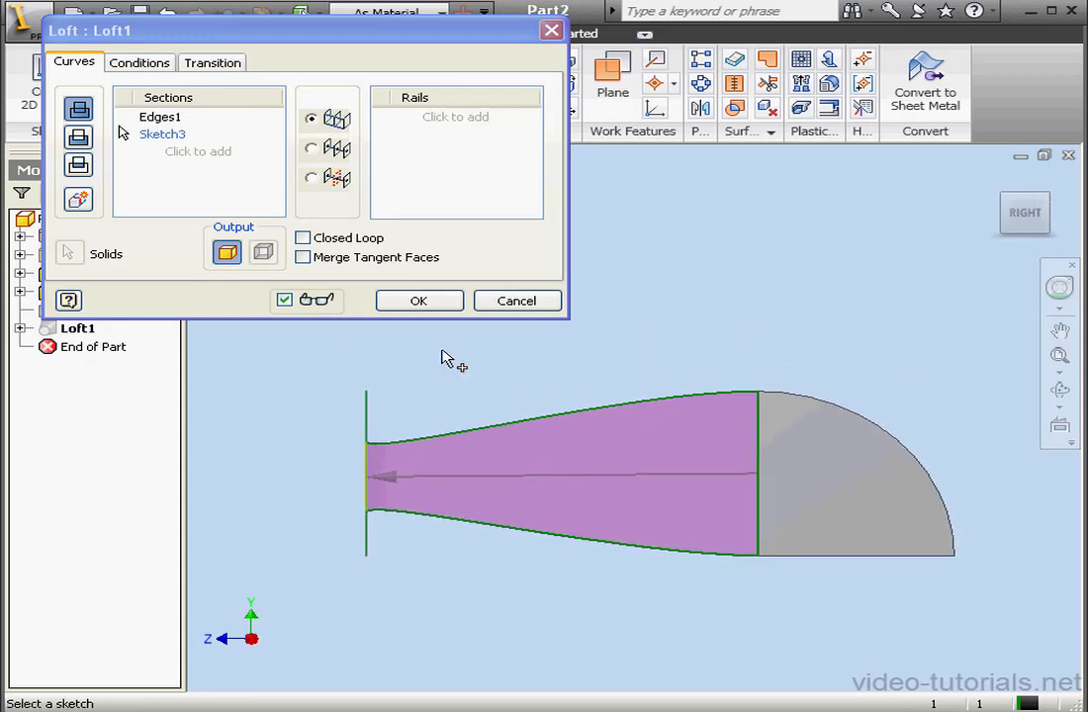
Step: Edit Loft1 so the Sketch3 section has weight 5 and a 135° angle
click(139, 61)
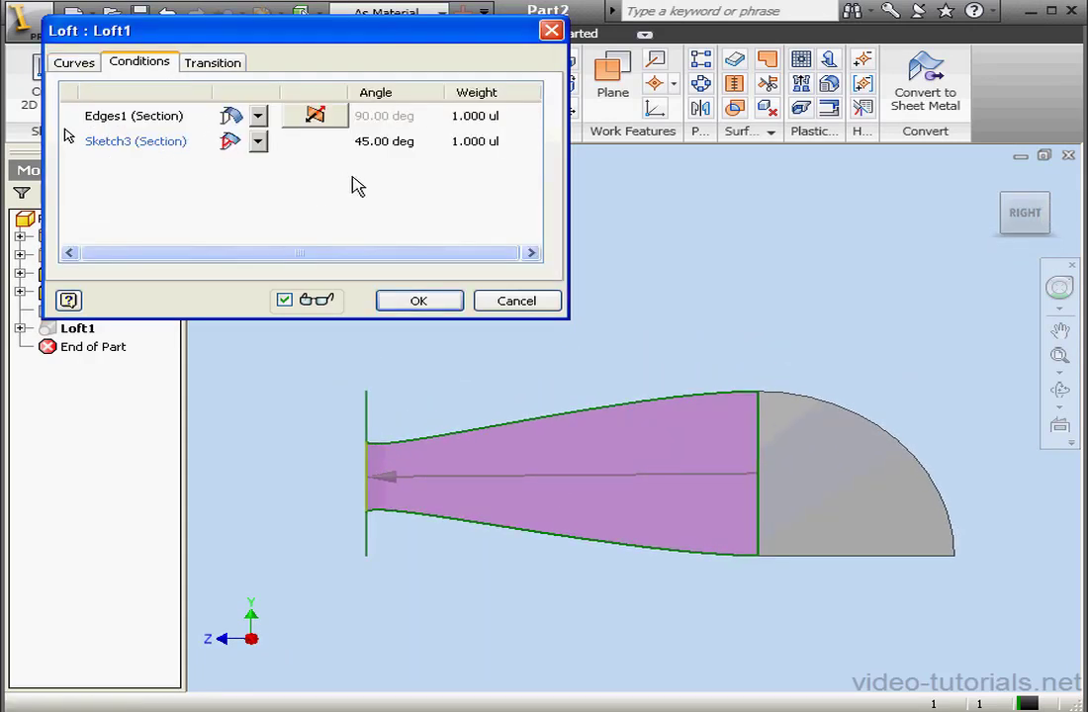
click(475, 140)
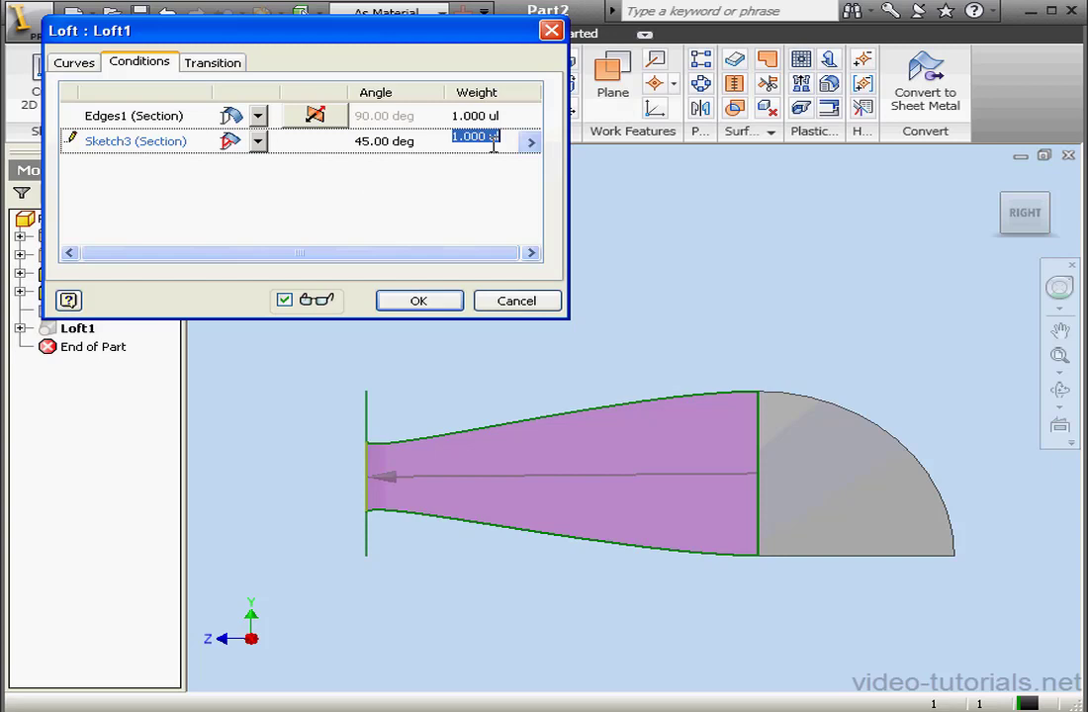
text(3)
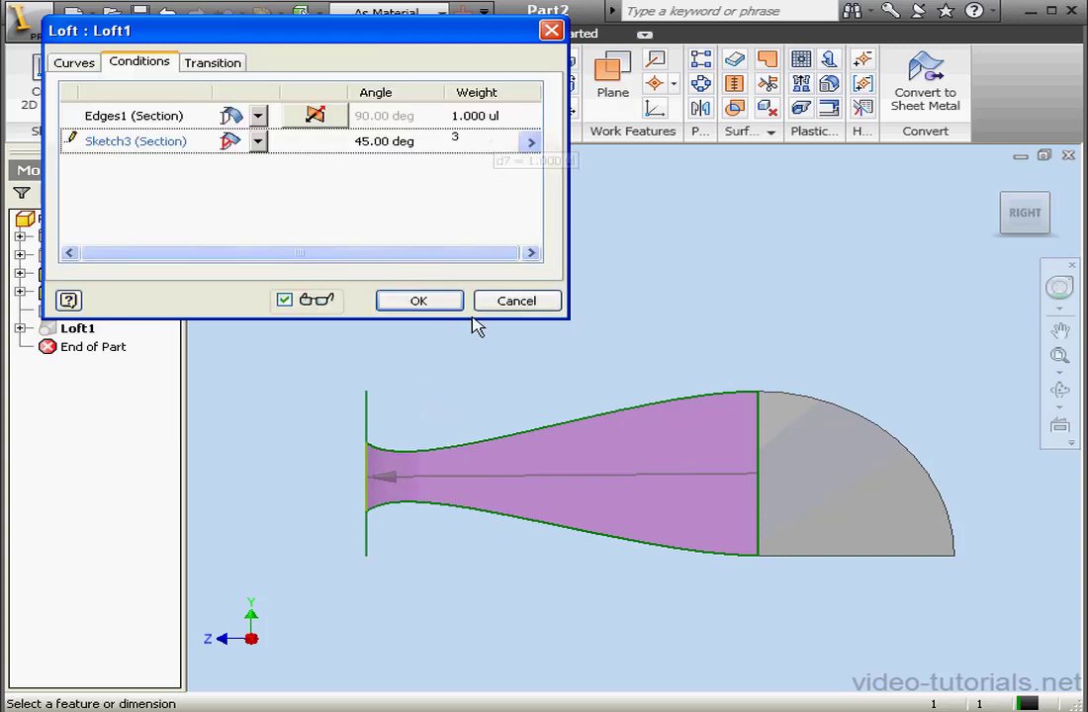
text(5)
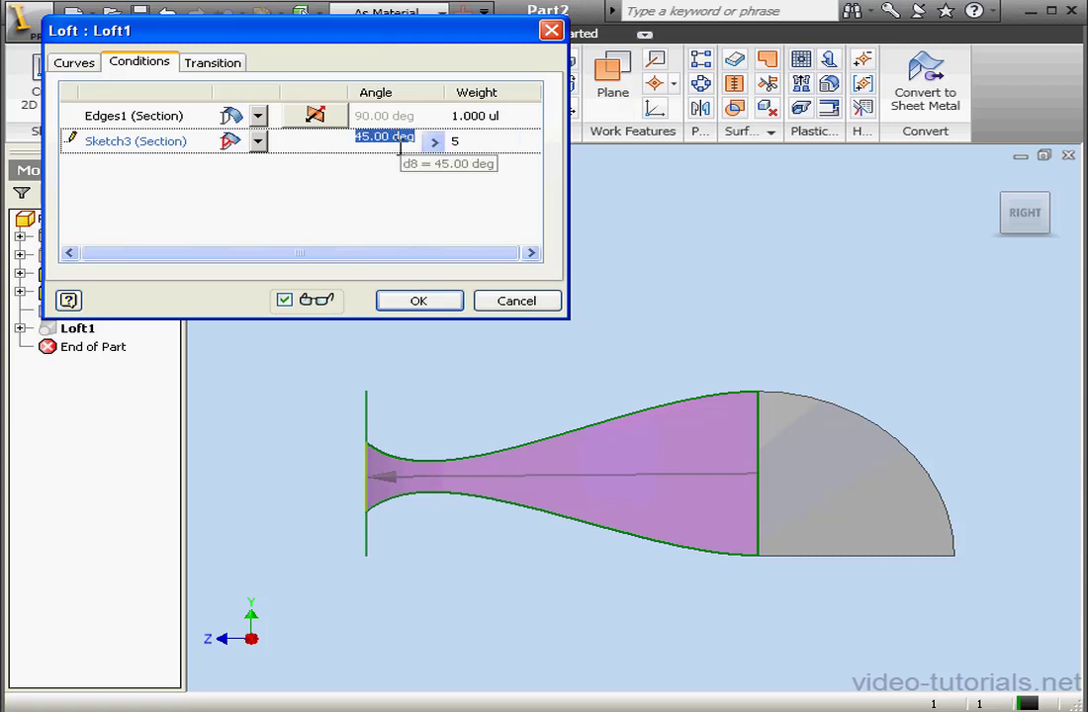
text(135)
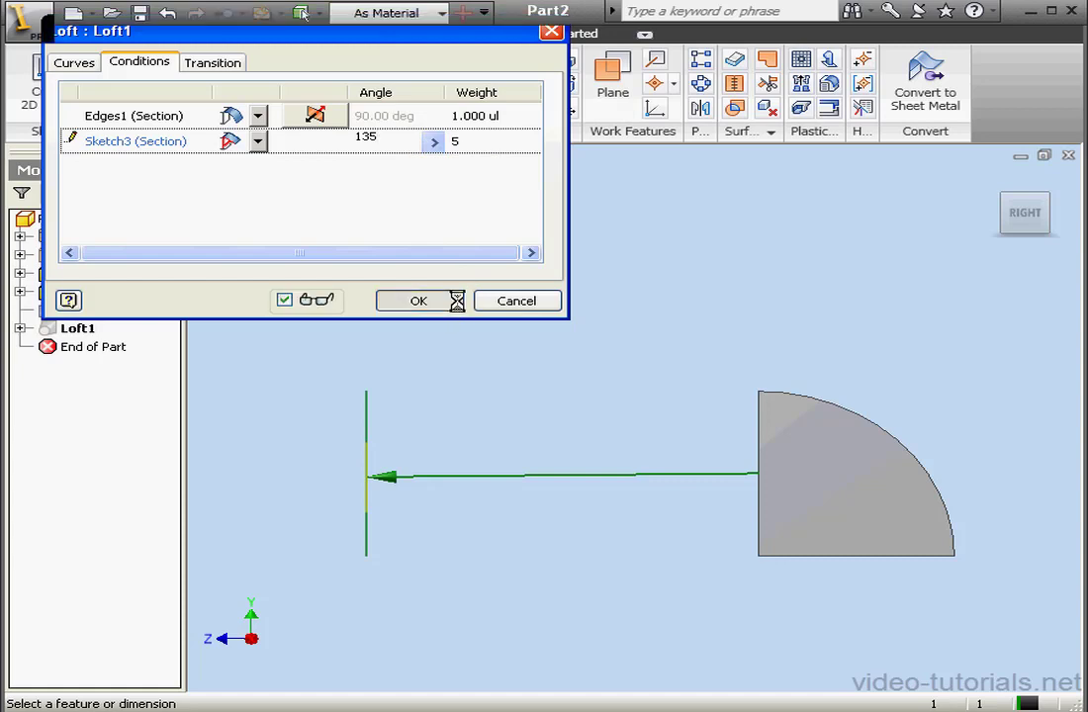
click(417, 301)
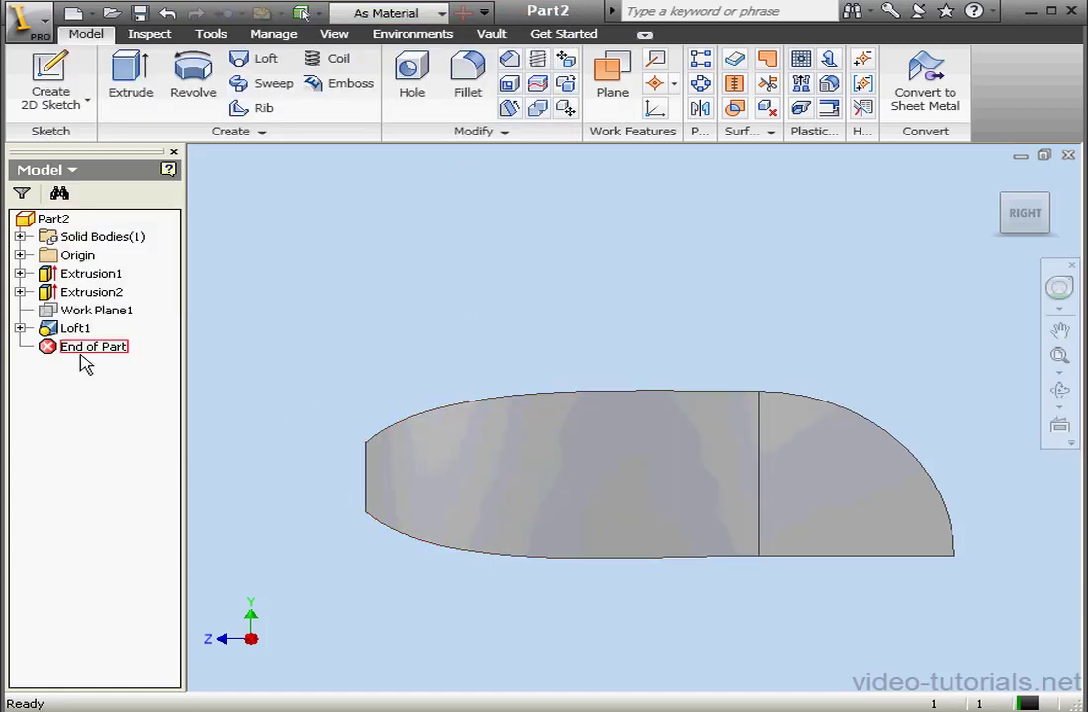
Step: Re-edit Loft1 trying weight 8 and a 179° angle on the Sketch3 section
double_click(75, 328)
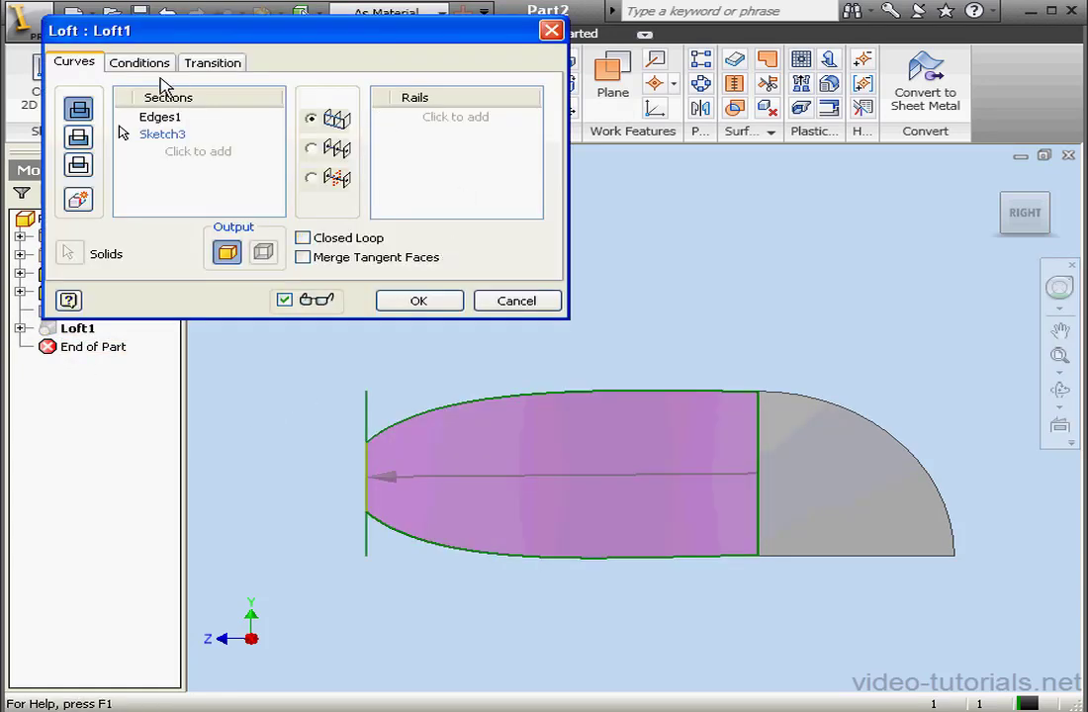
click(139, 61)
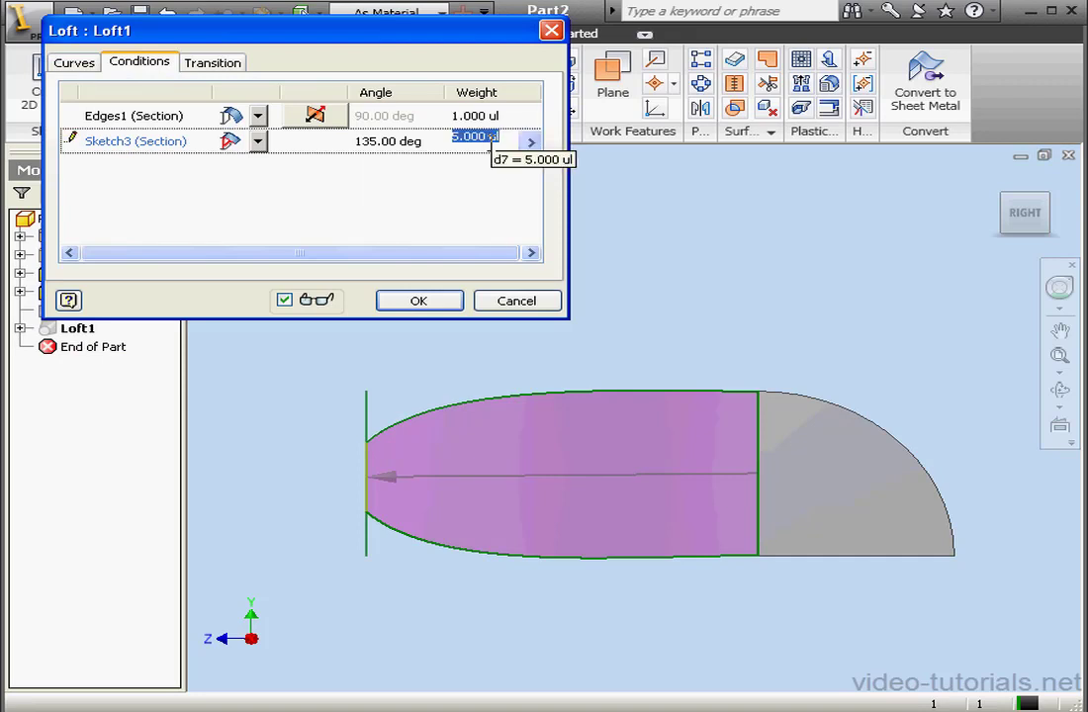
text(8)
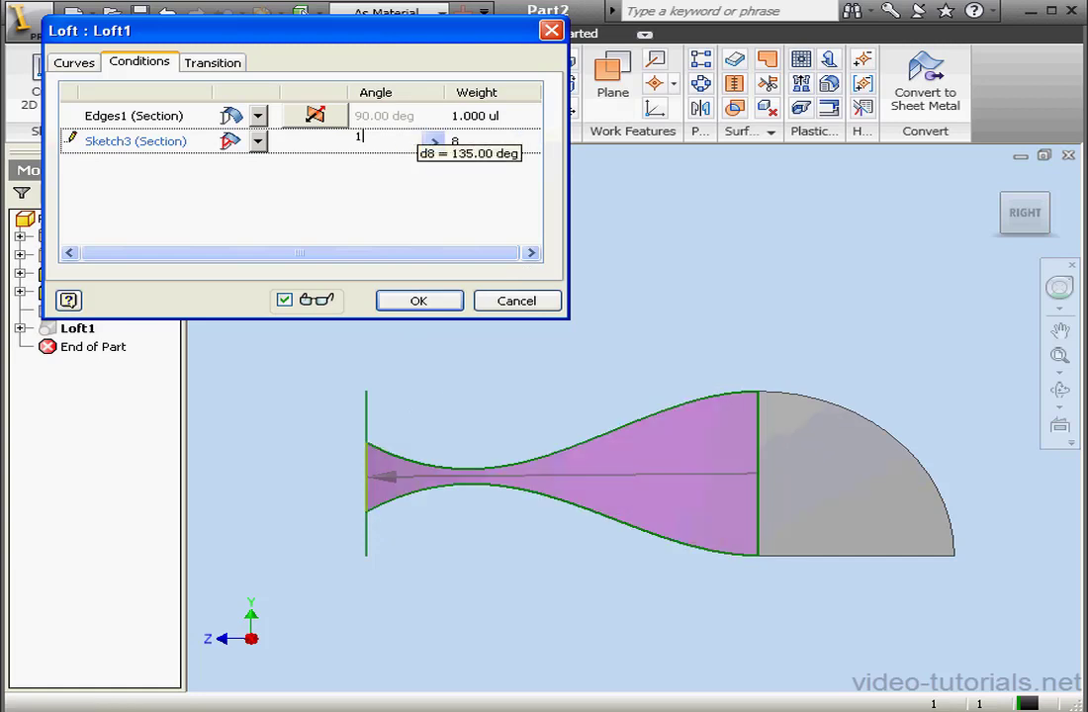
text(179)
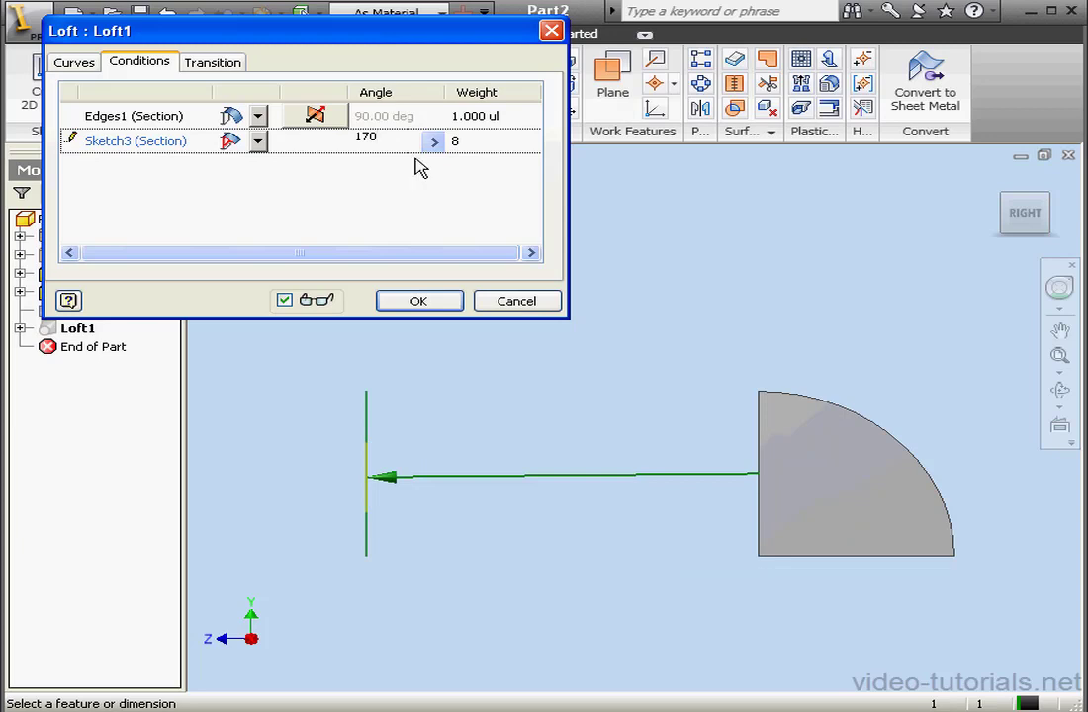
click(420, 300)
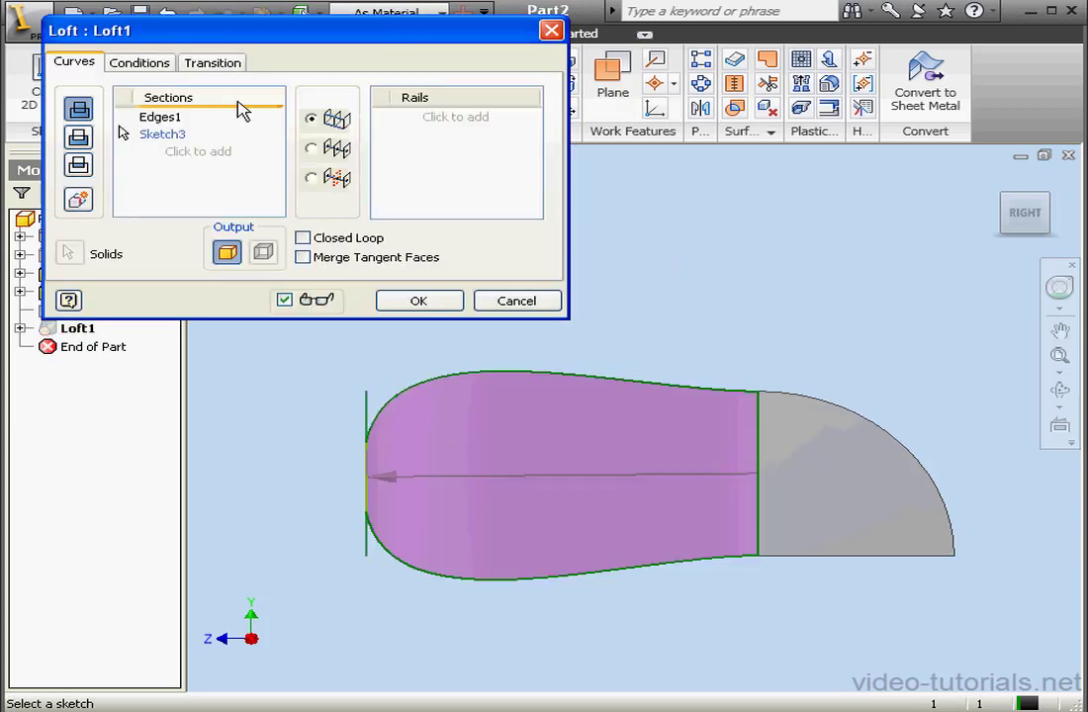
Step: Review the conditions with Sketch3 back to free, apply the tapered loft and view it isometrically
click(139, 62)
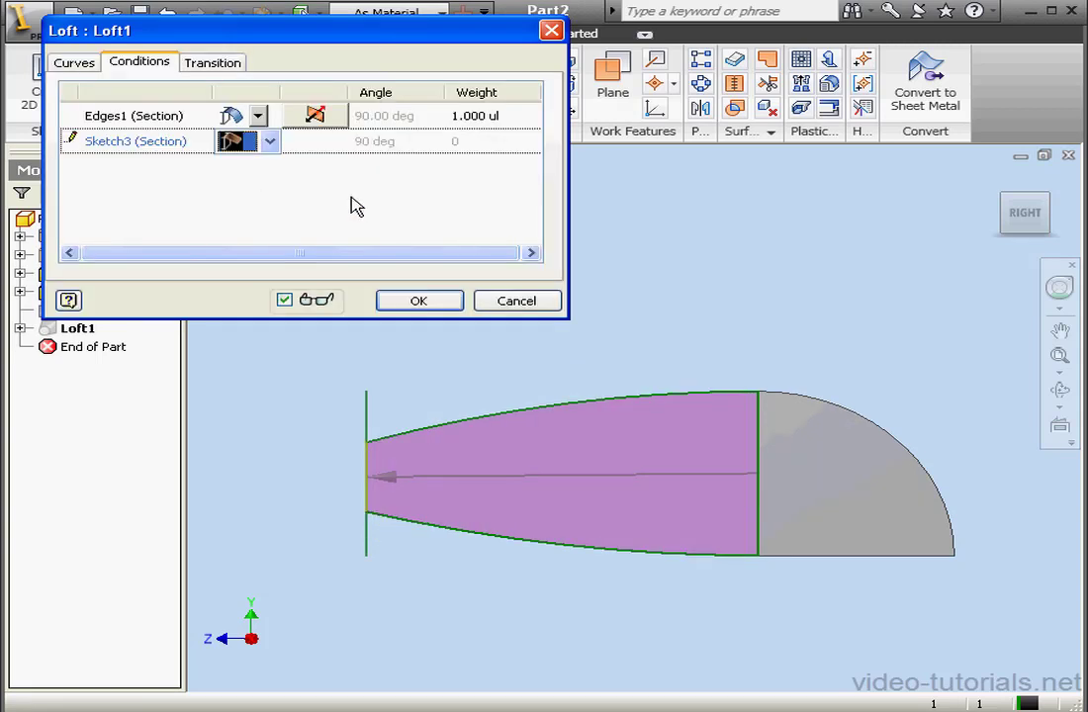
click(420, 300)
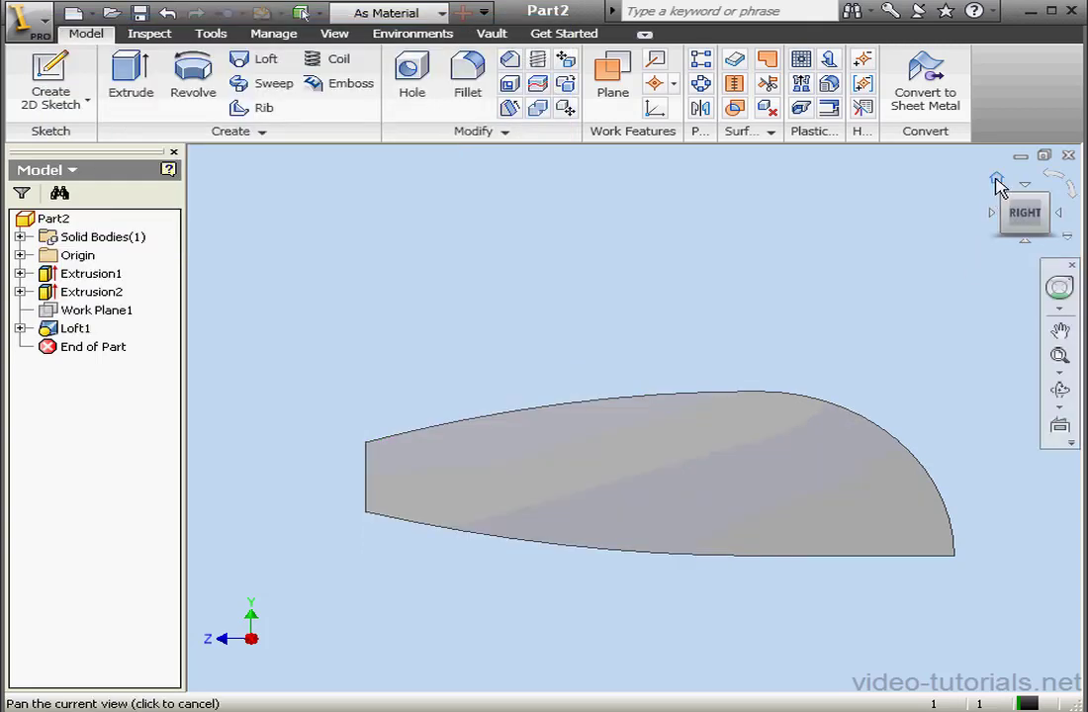
click(997, 182)
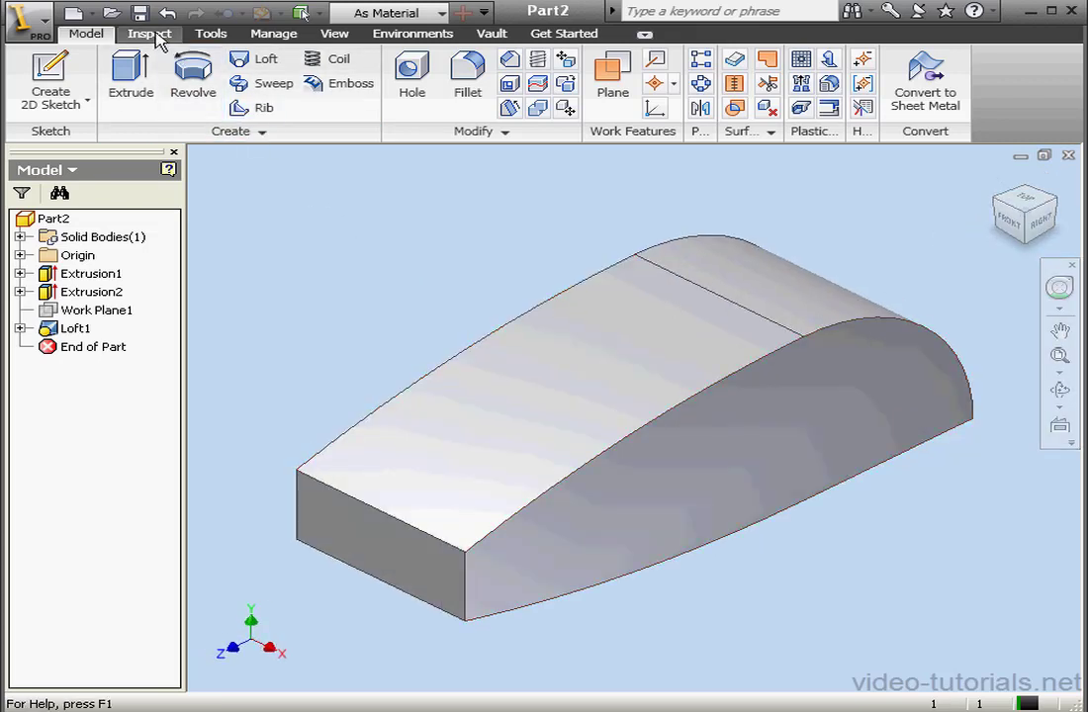
Step: Add a curvature comb analysis (Curvature1) on the lofted faces and view it from the Right side
click(150, 31)
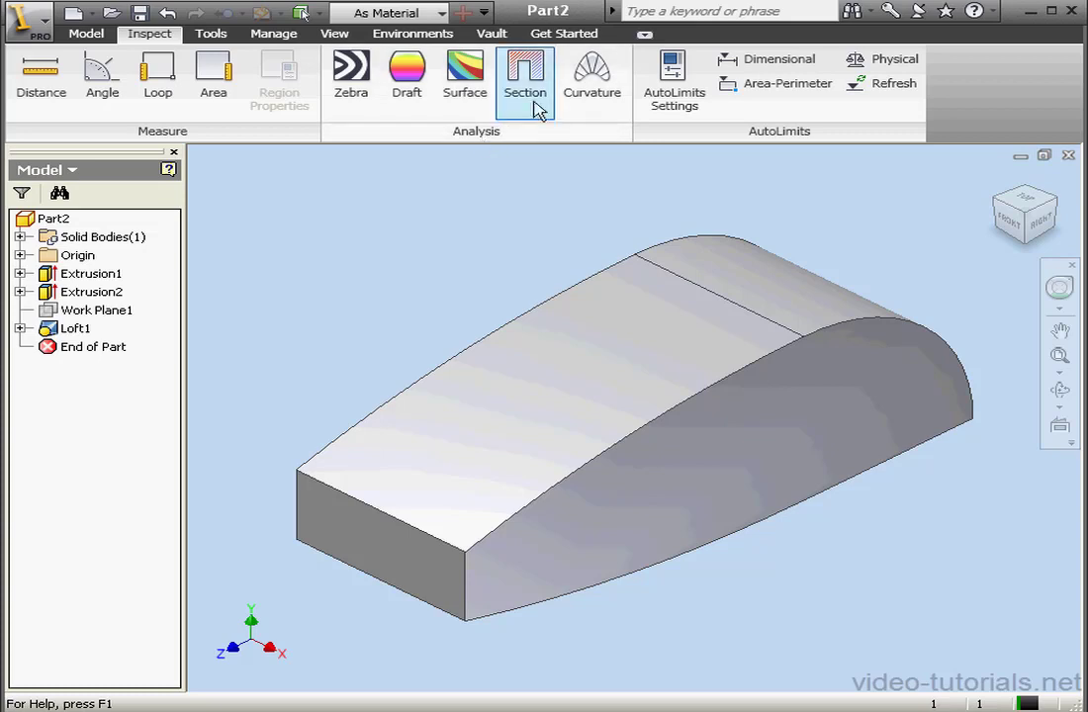
mouse_move(593, 75)
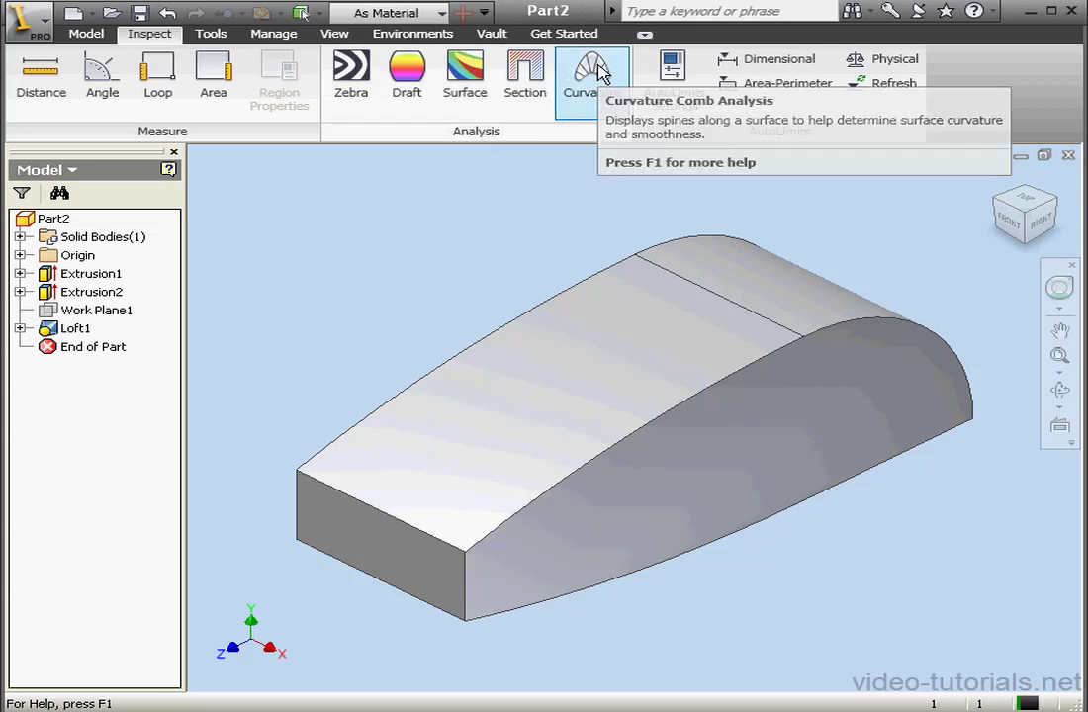
click(592, 75)
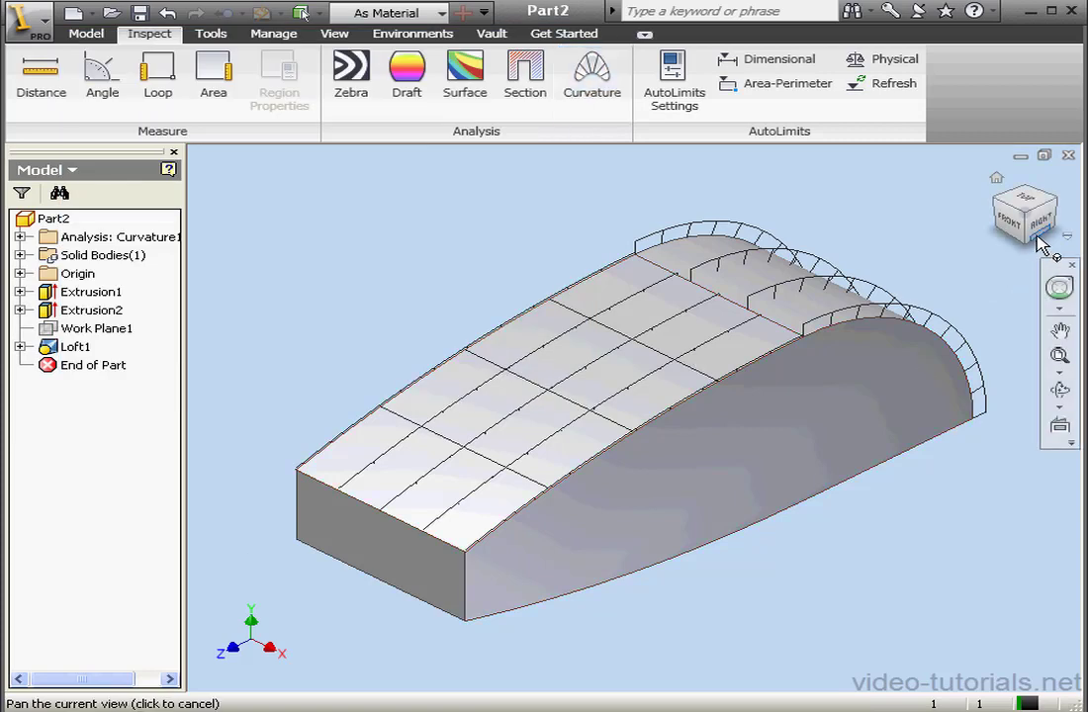
click(1025, 212)
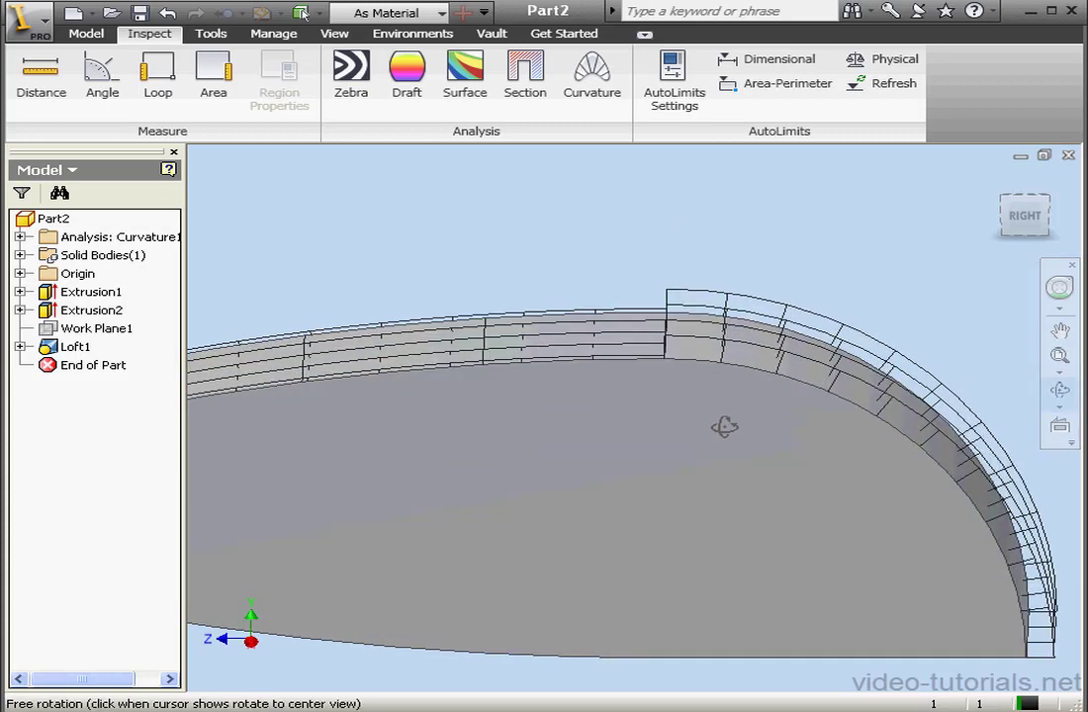
mouse_move(623, 332)
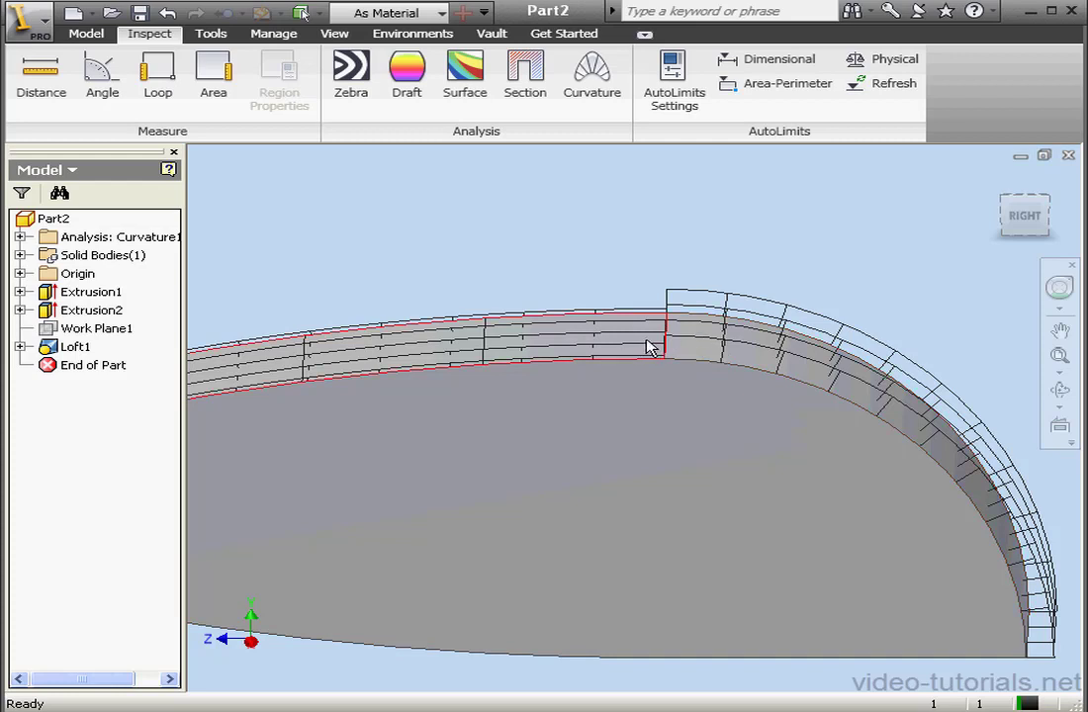
click(75, 346)
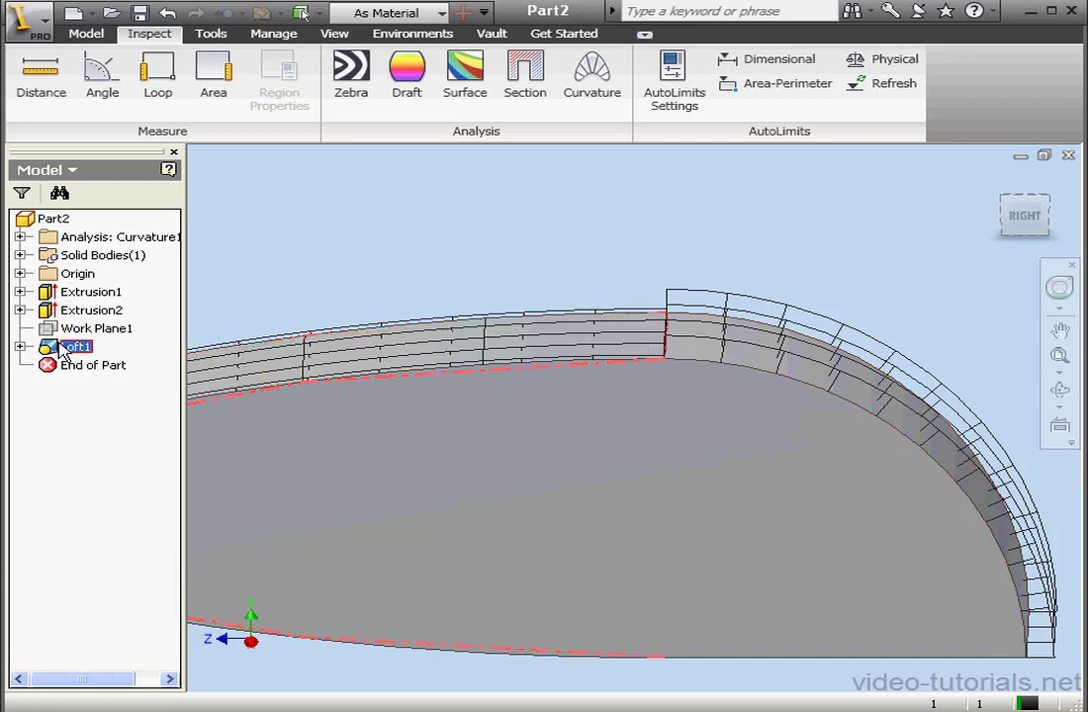
Step: Re-edit Loft1 with a new continuity condition on its Edges1 section and inspect the combs at the junction
double_click(77, 347)
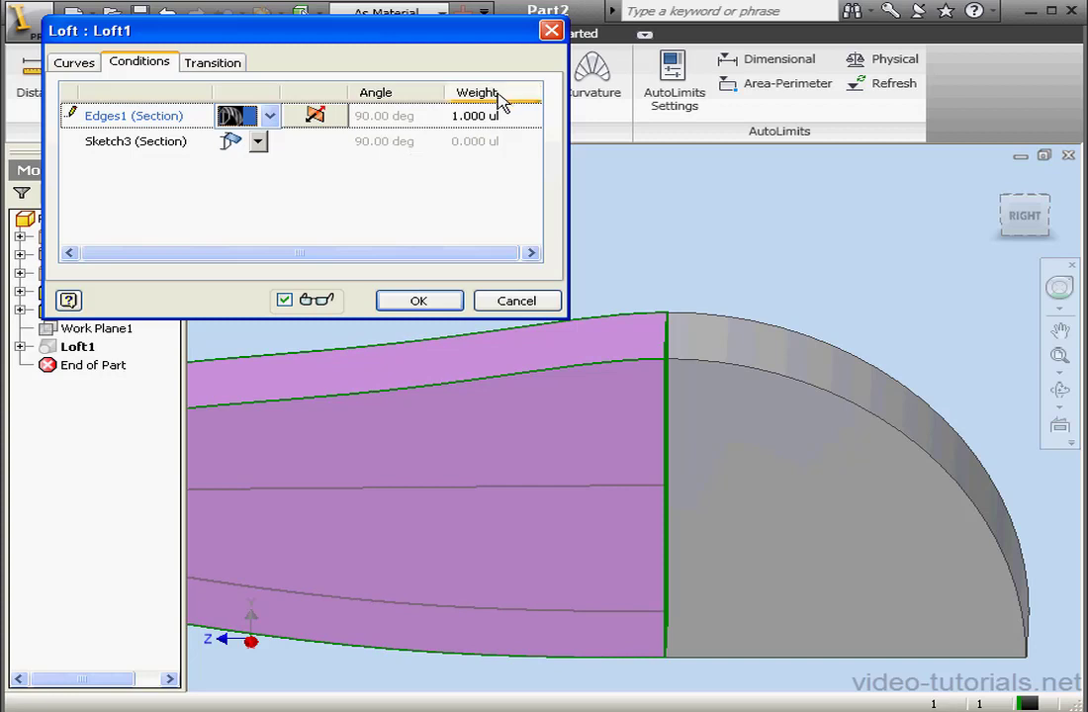
click(420, 301)
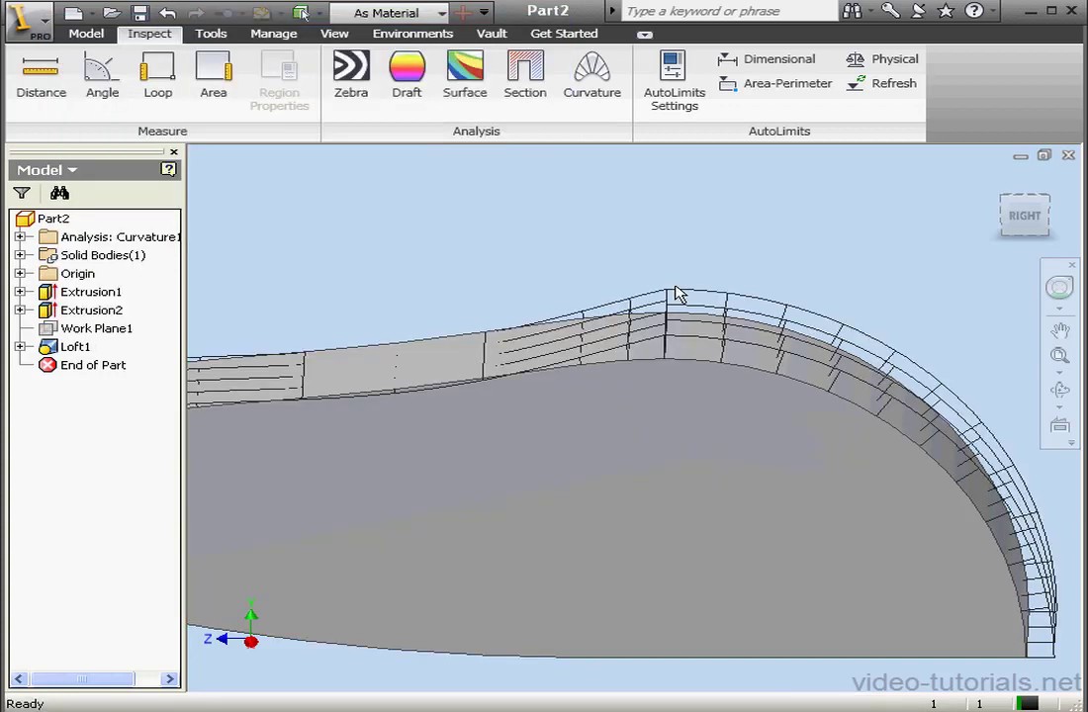
mouse_move(807, 301)
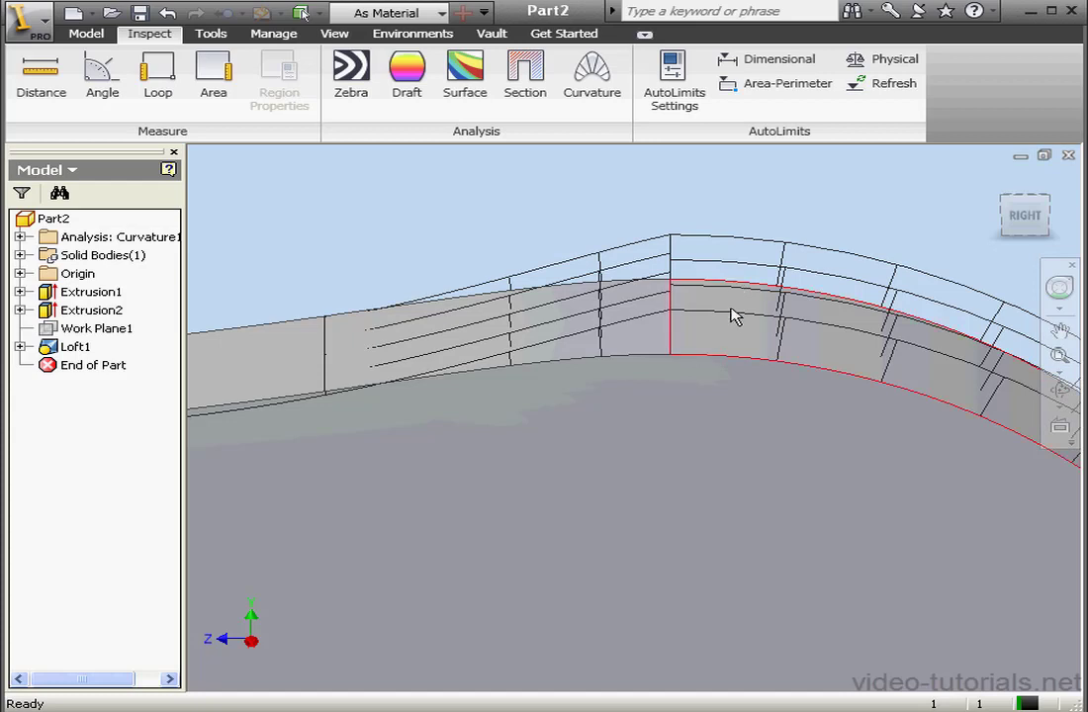
mouse_move(689, 326)
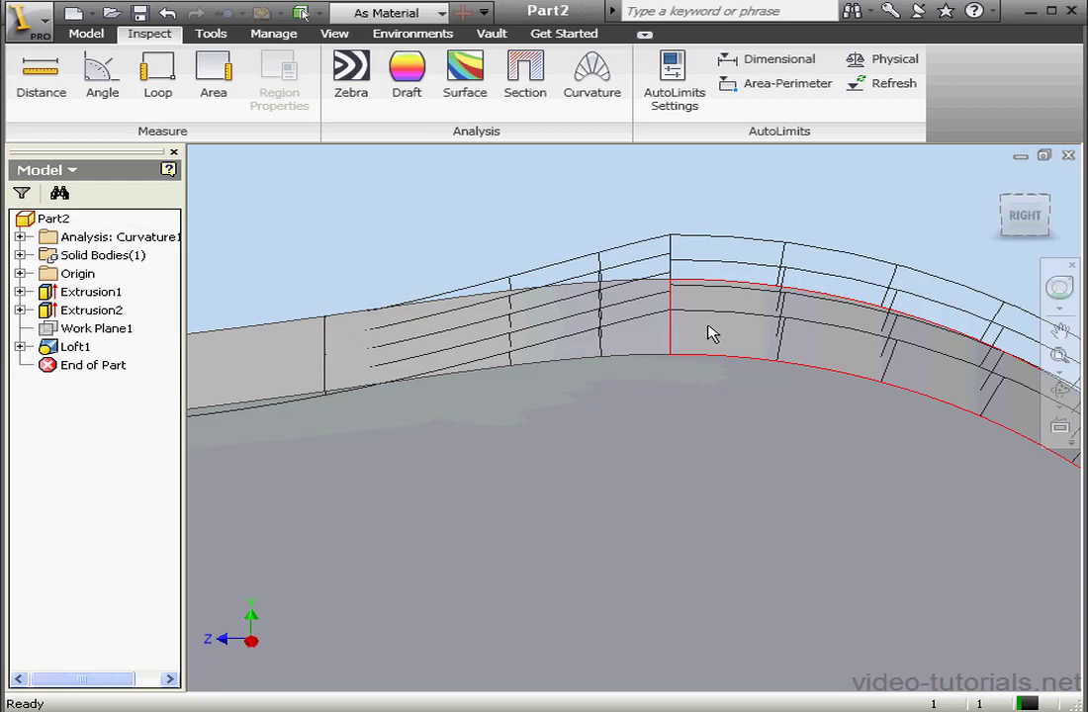
click(75, 346)
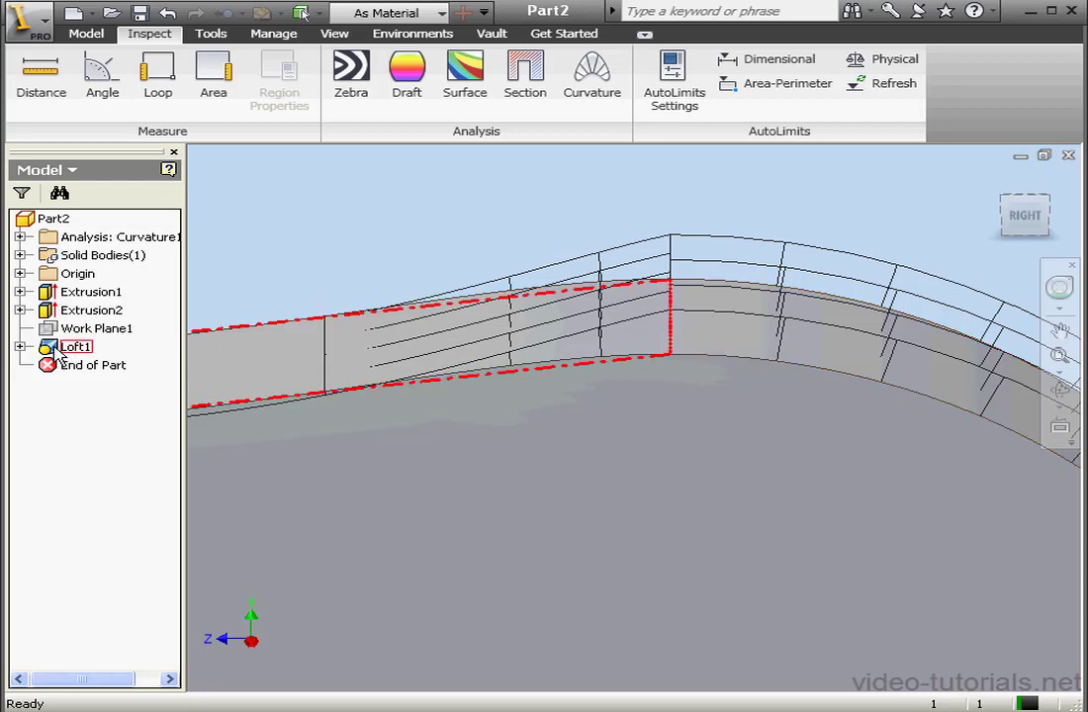
Step: Set Loft1's Sketch3 section to a direction condition at 90° with weight 1 for a straighter taper
double_click(77, 346)
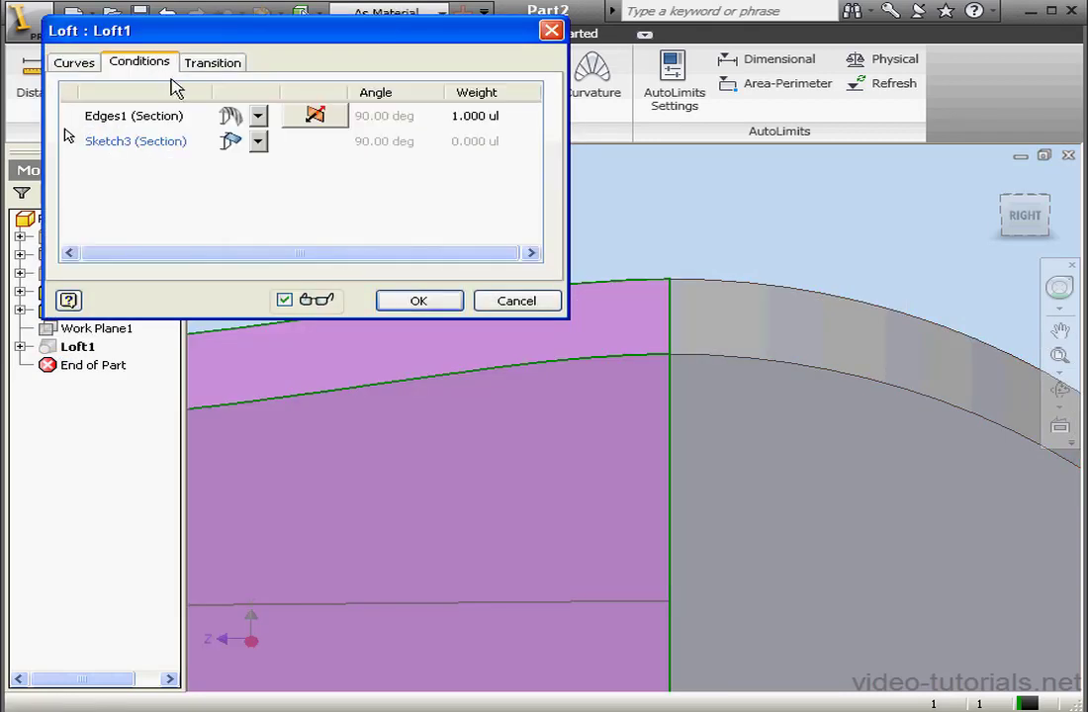
click(269, 115)
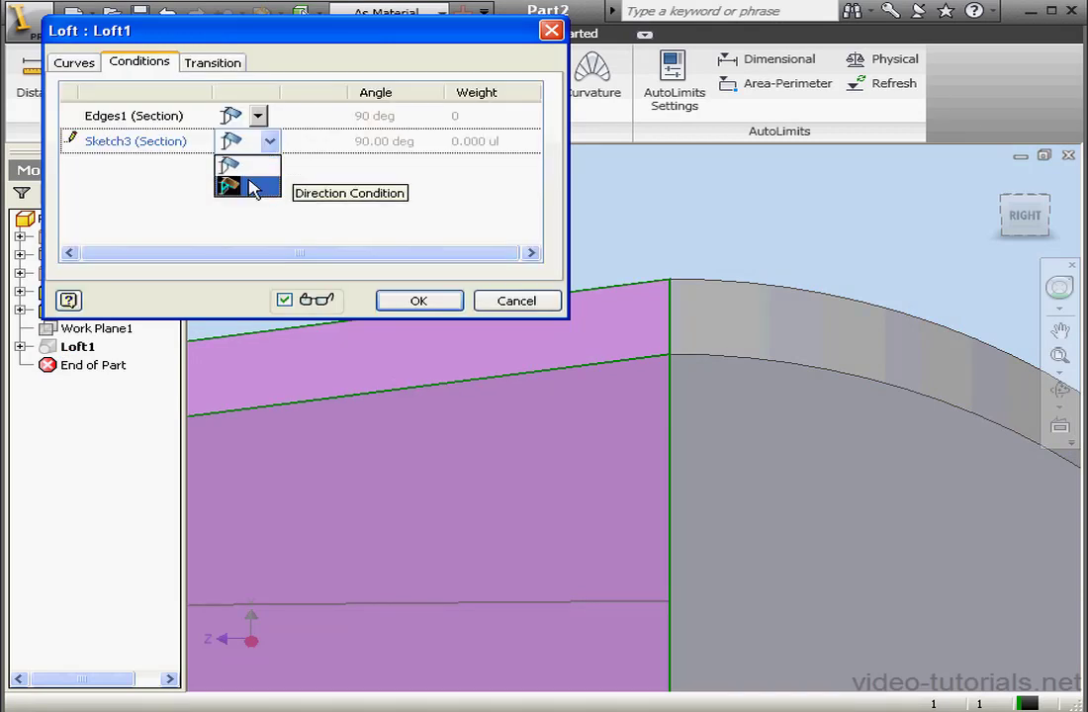
click(230, 186)
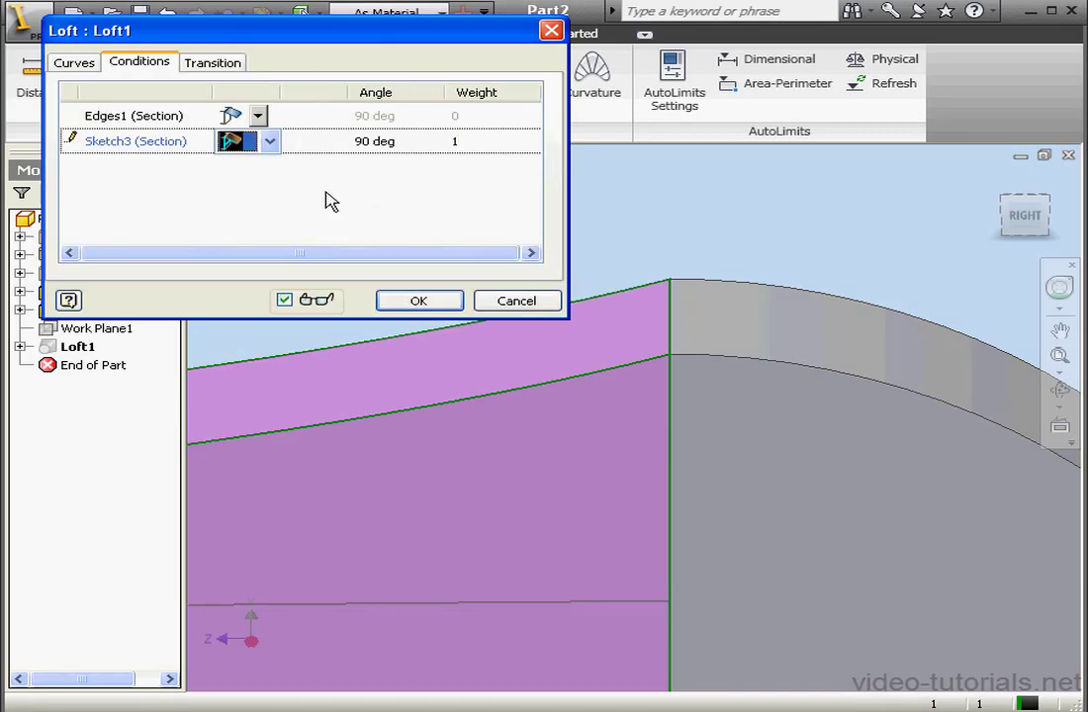
click(419, 300)
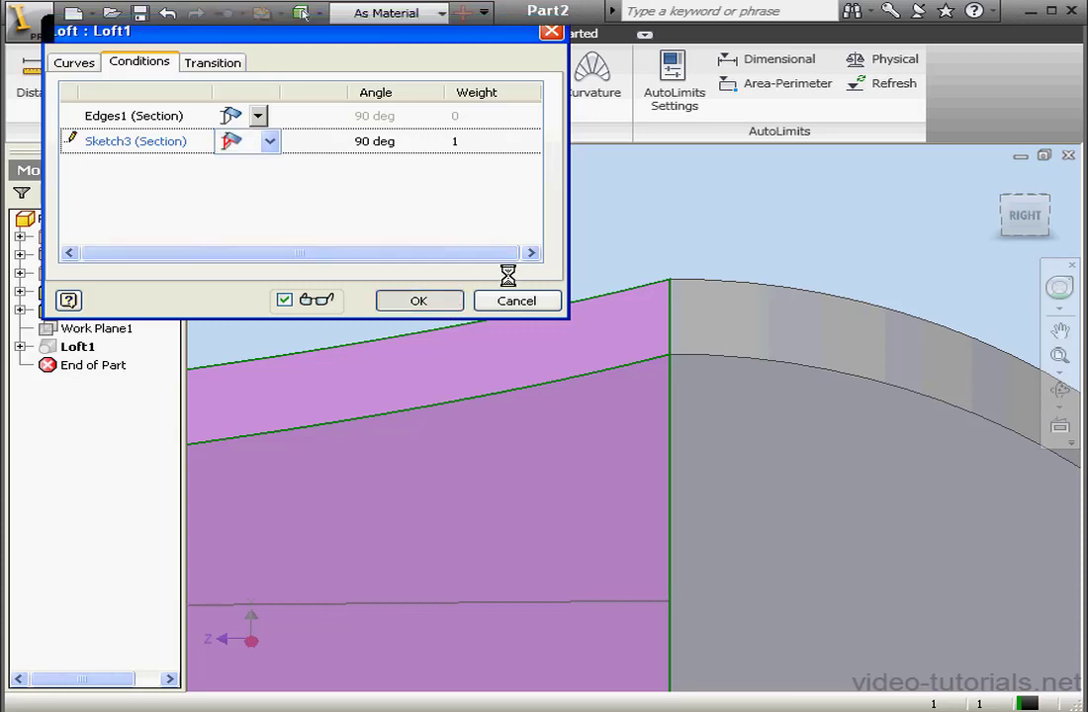
click(419, 300)
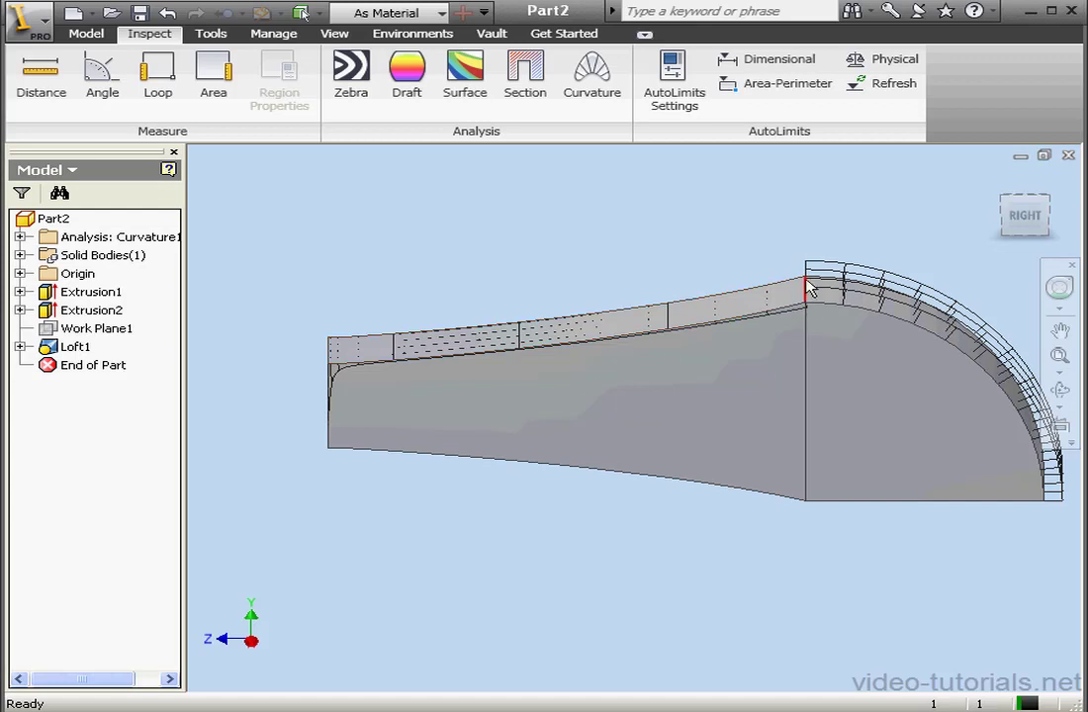
click(75, 346)
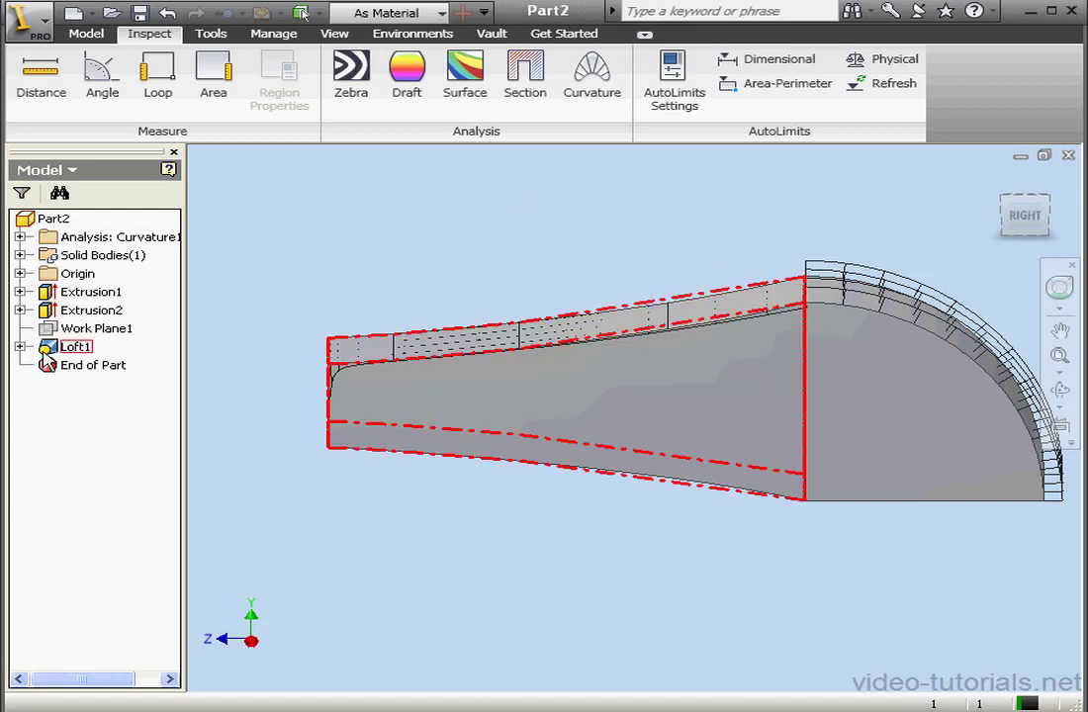
Step: Switch Loft1's Sketch3 section back to a free condition, leaving a flat top face with no comb
double_click(75, 346)
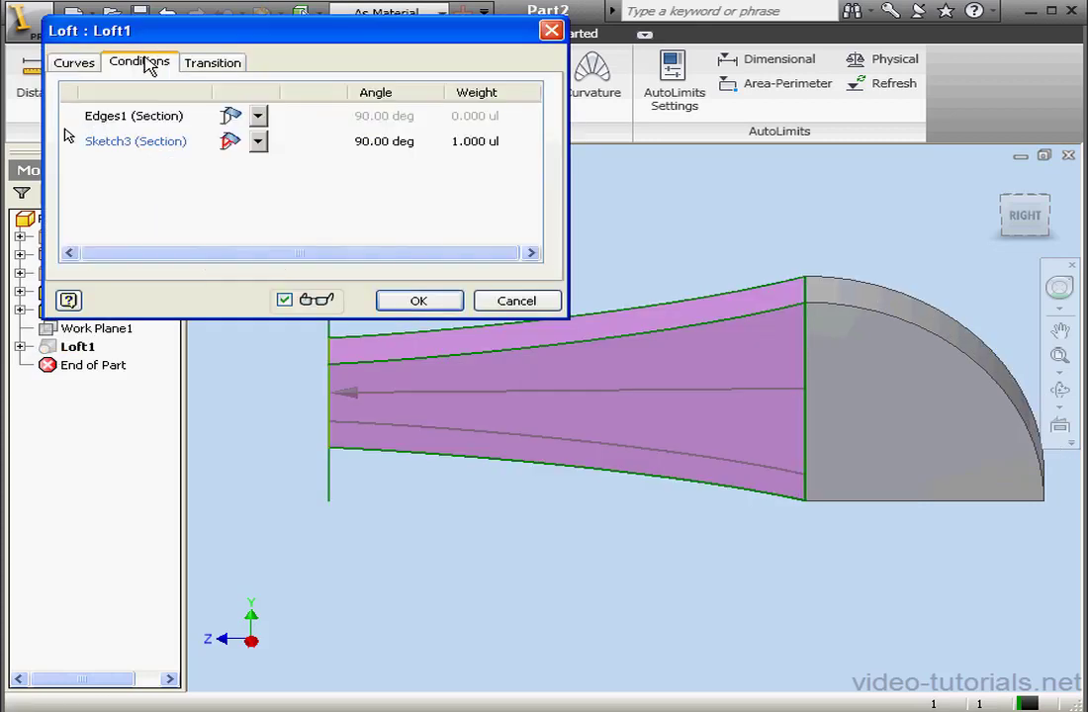
click(259, 141)
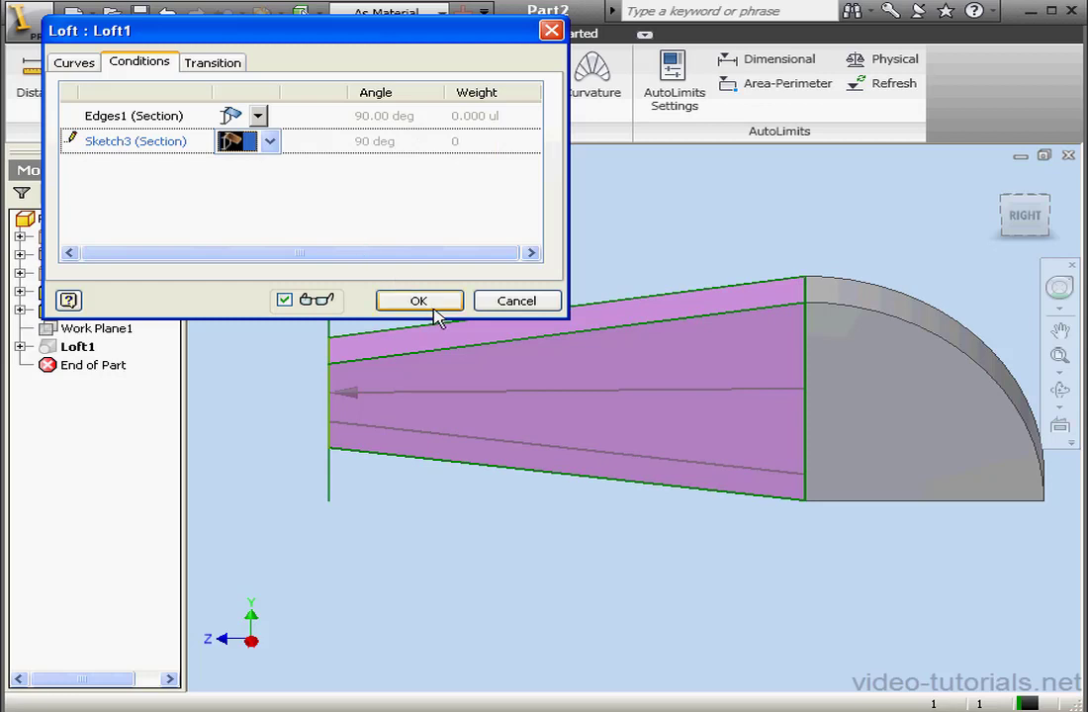
click(420, 300)
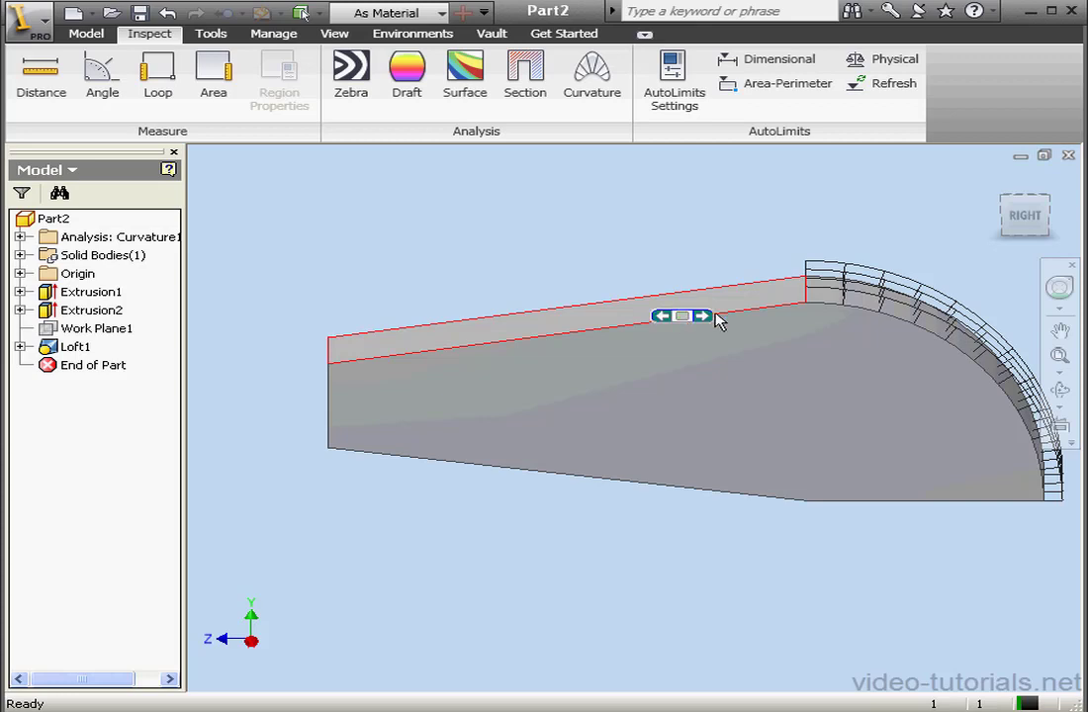
click(717, 238)
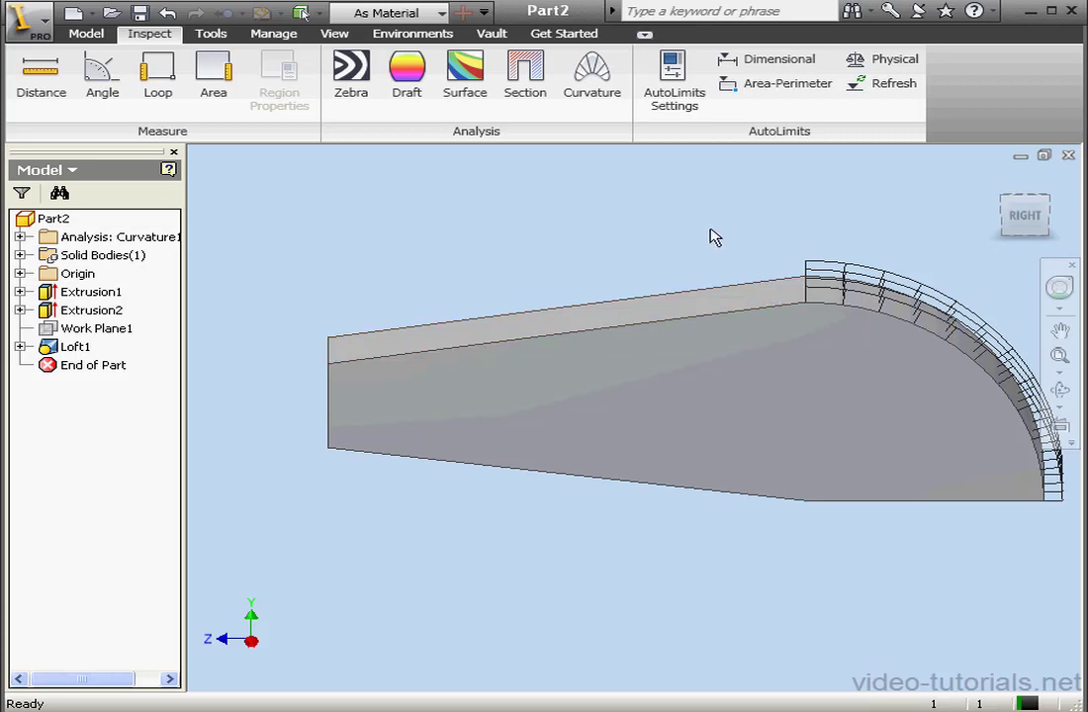